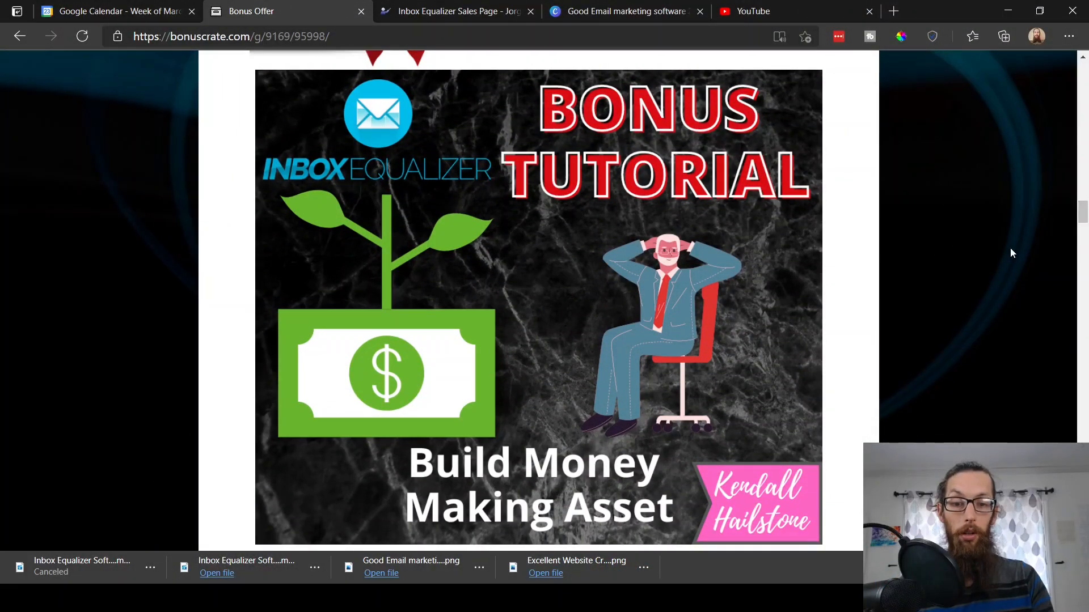
{"action": "mouse_move", "coordinate": [924, 315]}
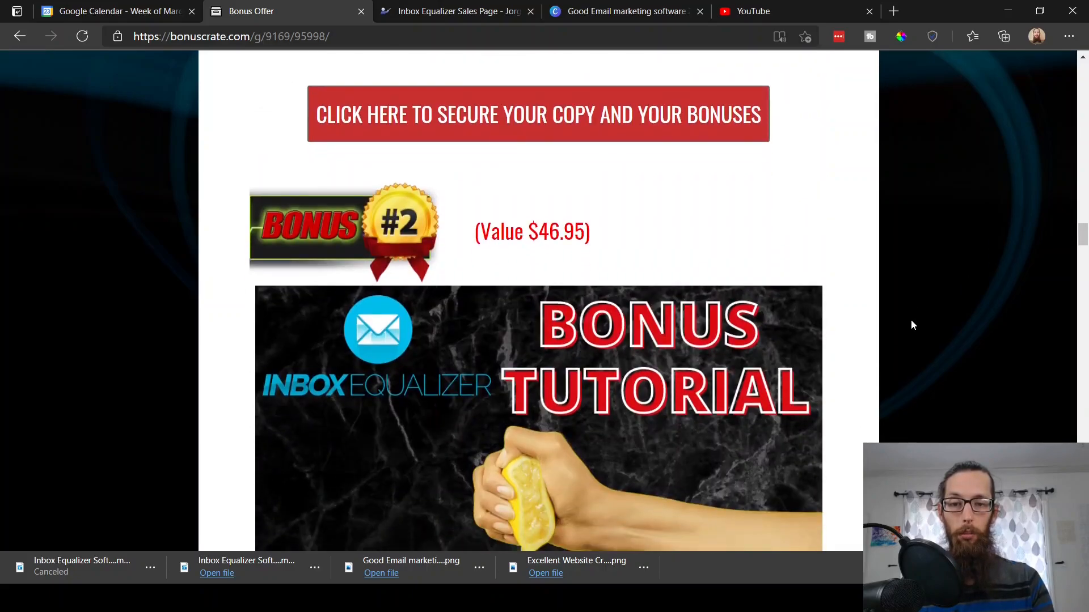
Scroll past bonus tutorials #1–#4 to Bonus #5, the $197 Breaking News tutorial.
{"action": "scroll", "scroll_direction": "down", "scroll_amount": 3}
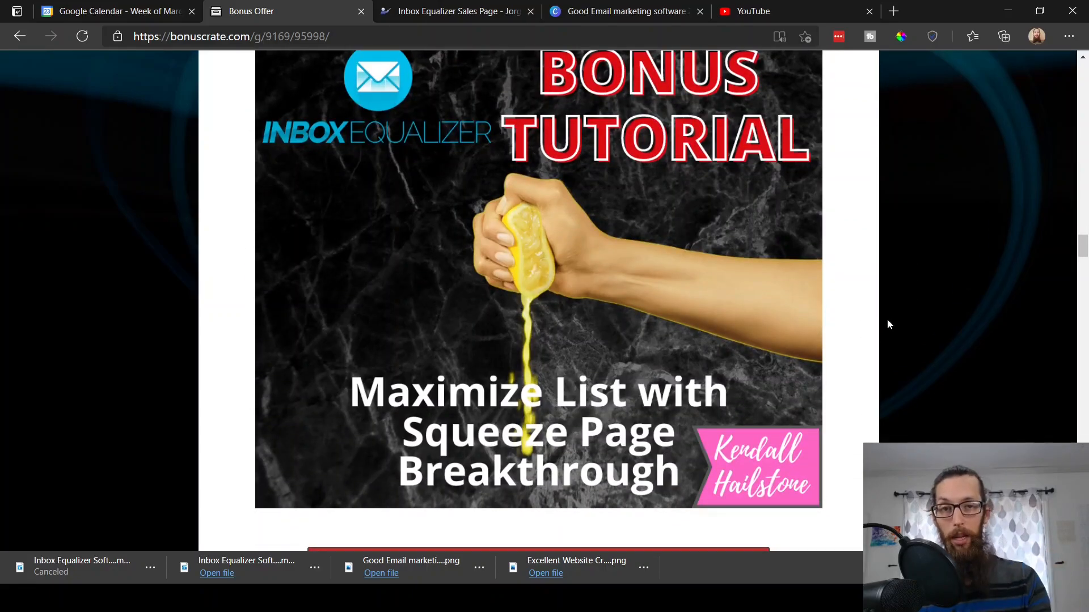
{"action": "scroll", "scroll_direction": "down", "scroll_amount": 3}
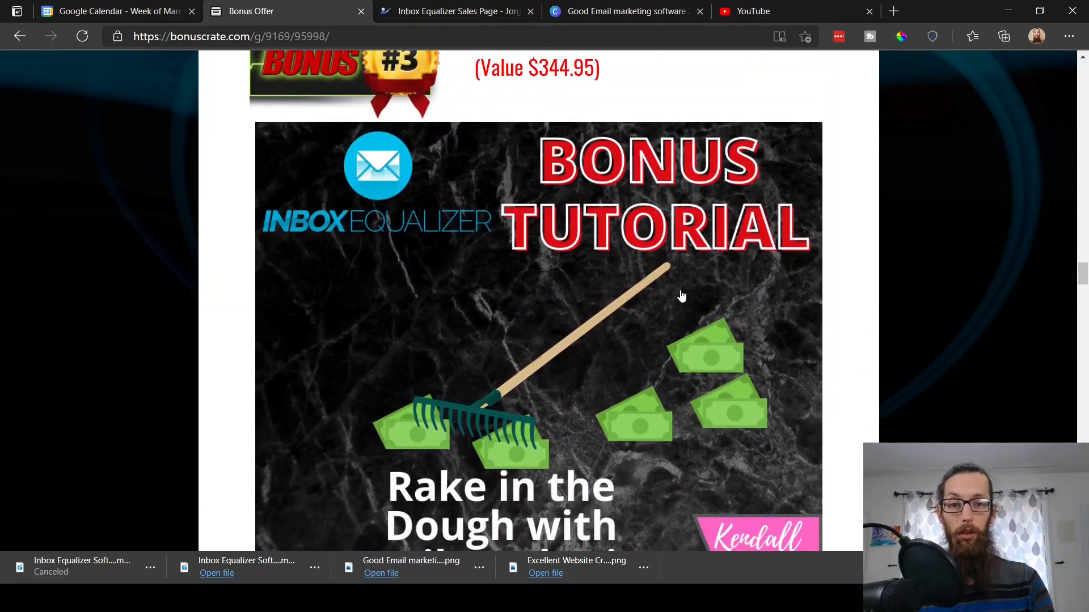
{"action": "scroll", "scroll_direction": "down", "scroll_amount": 3}
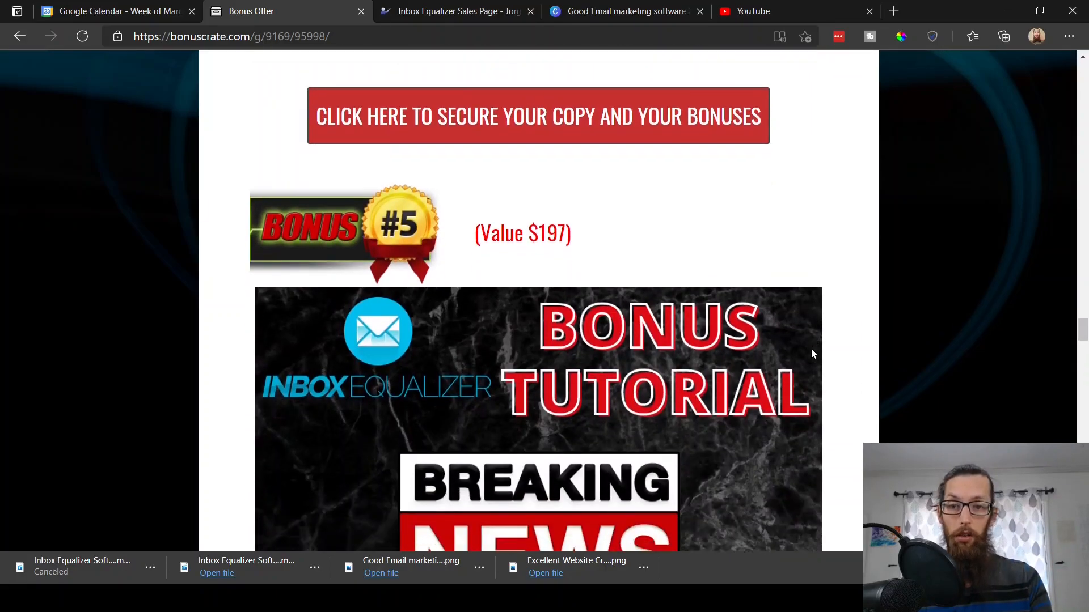
Scroll past Bonuses #6–#9 down to the bonus page expiry countdown timer.
{"action": "scroll", "scroll_direction": "down", "scroll_amount": 3}
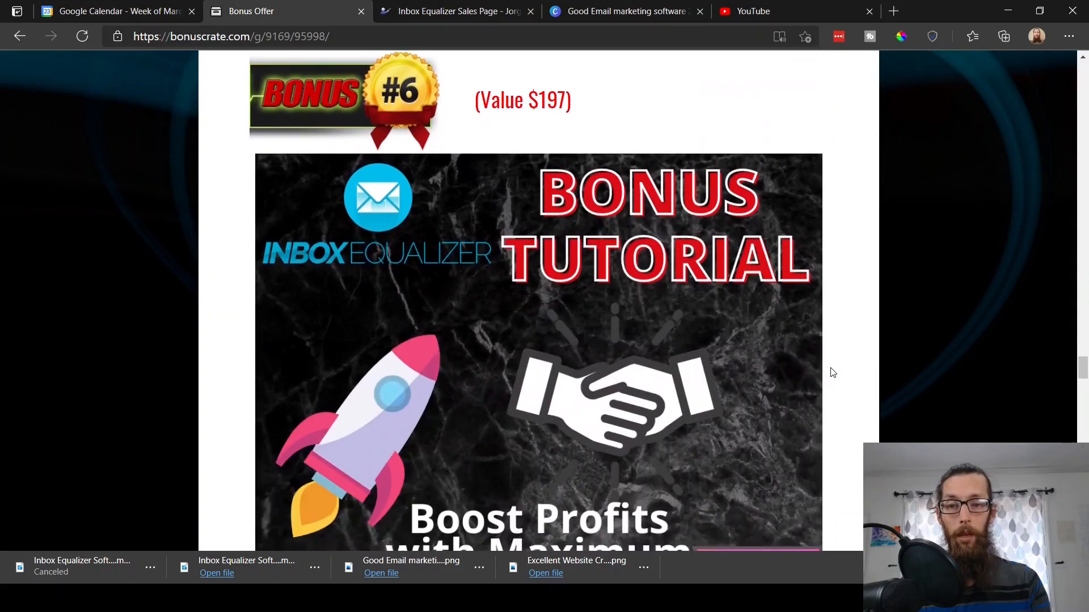
{"action": "scroll", "scroll_direction": "down", "scroll_amount": 3}
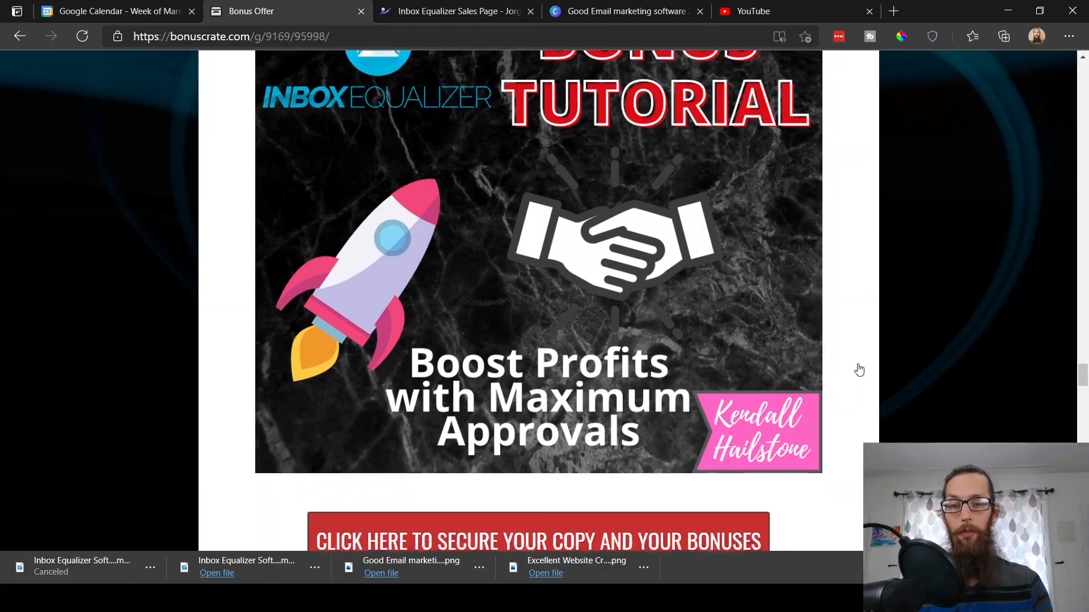
{"action": "scroll", "scroll_direction": "down", "scroll_amount": 3}
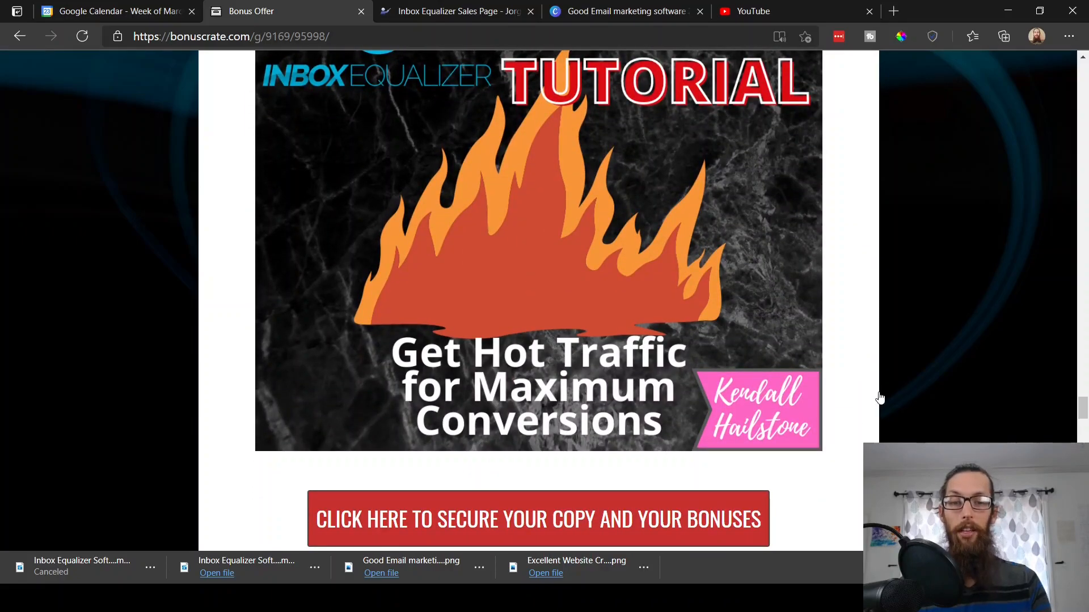
{"action": "scroll", "scroll_direction": "down", "scroll_amount": 3}
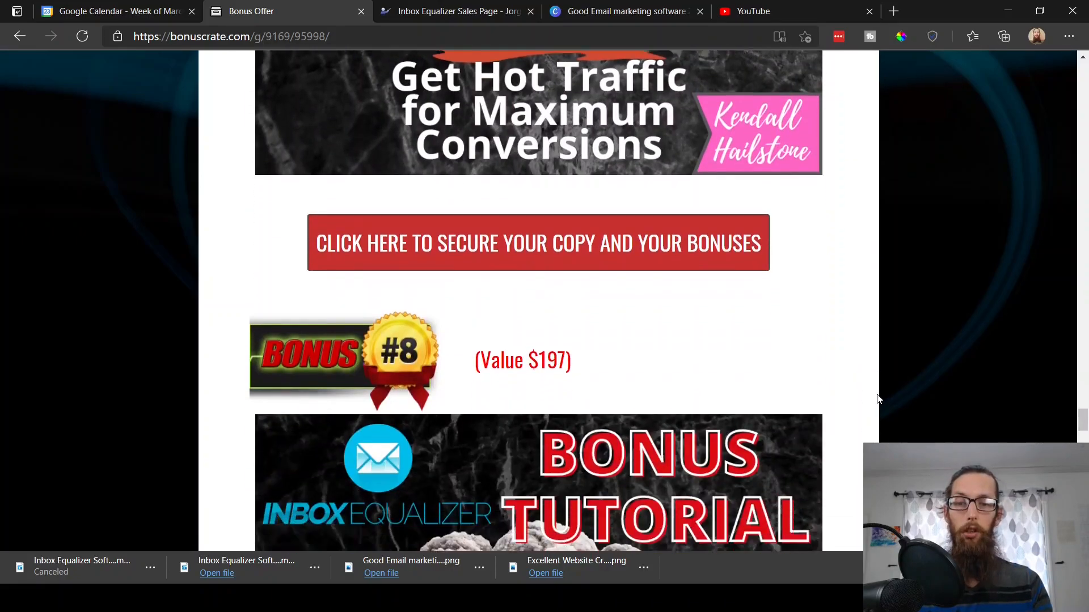
{"action": "scroll", "scroll_direction": "down", "scroll_amount": 3}
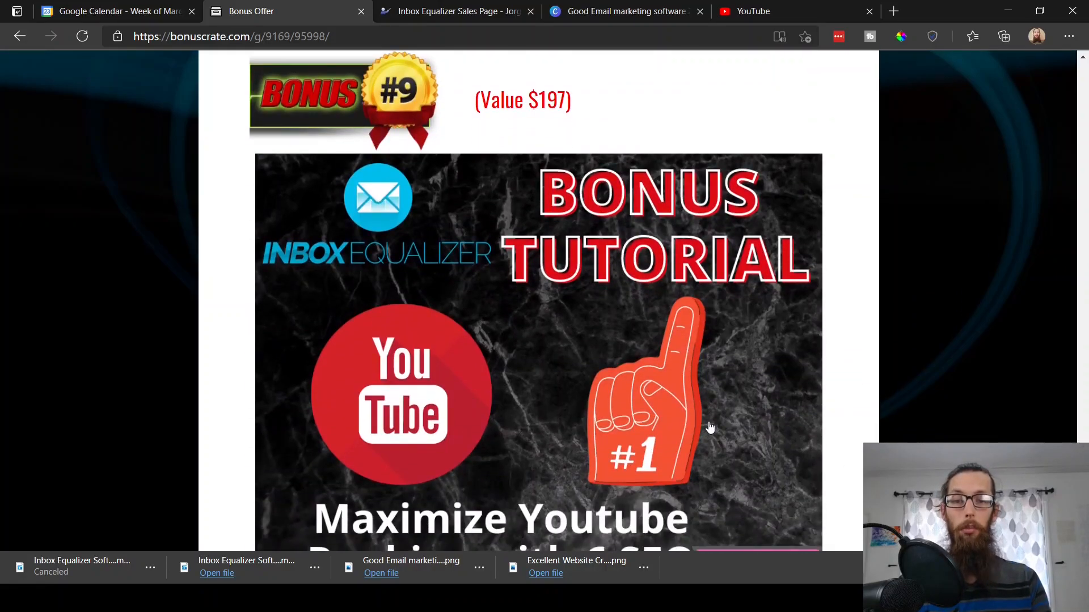
{"action": "scroll", "scroll_direction": "down", "scroll_amount": 3}
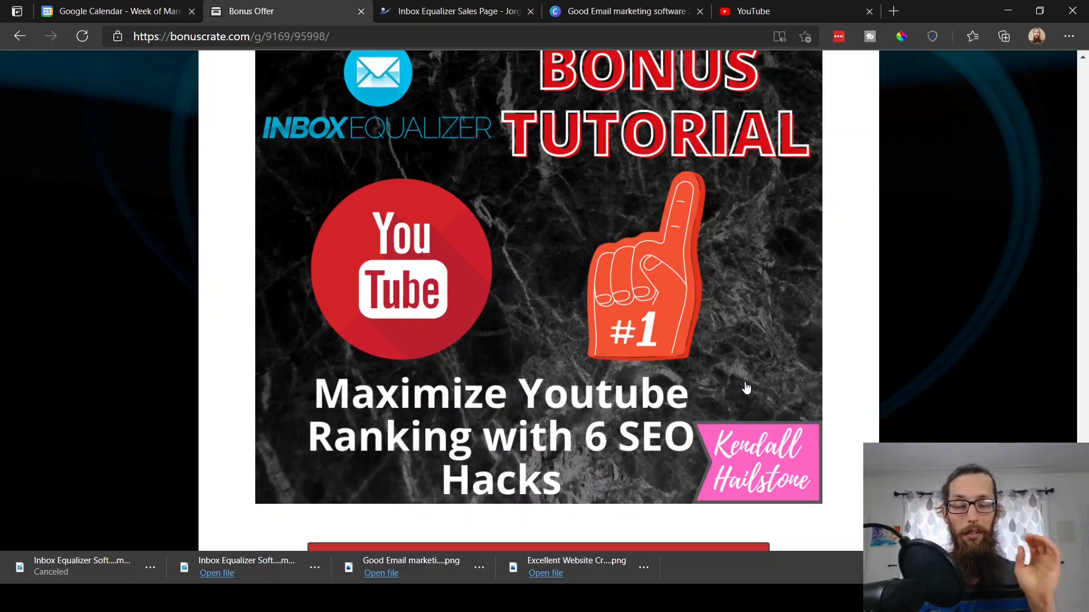
{"action": "scroll", "scroll_direction": "down", "scroll_amount": 3}
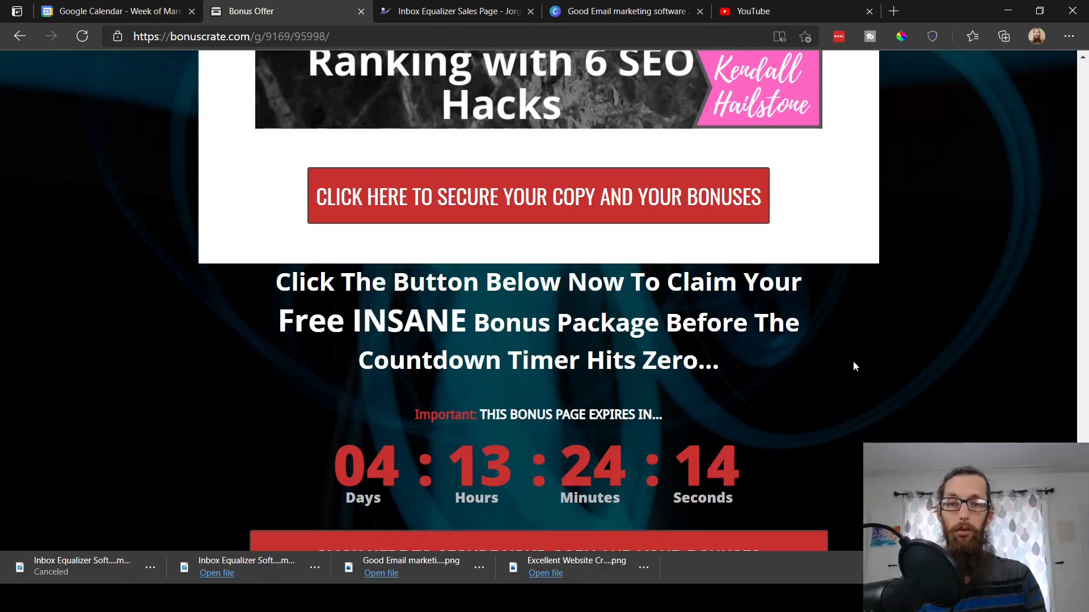
Scroll through the delivery instructions and thank-you sign-off, then back up slightly.
{"action": "scroll", "scroll_direction": "down", "scroll_amount": 3}
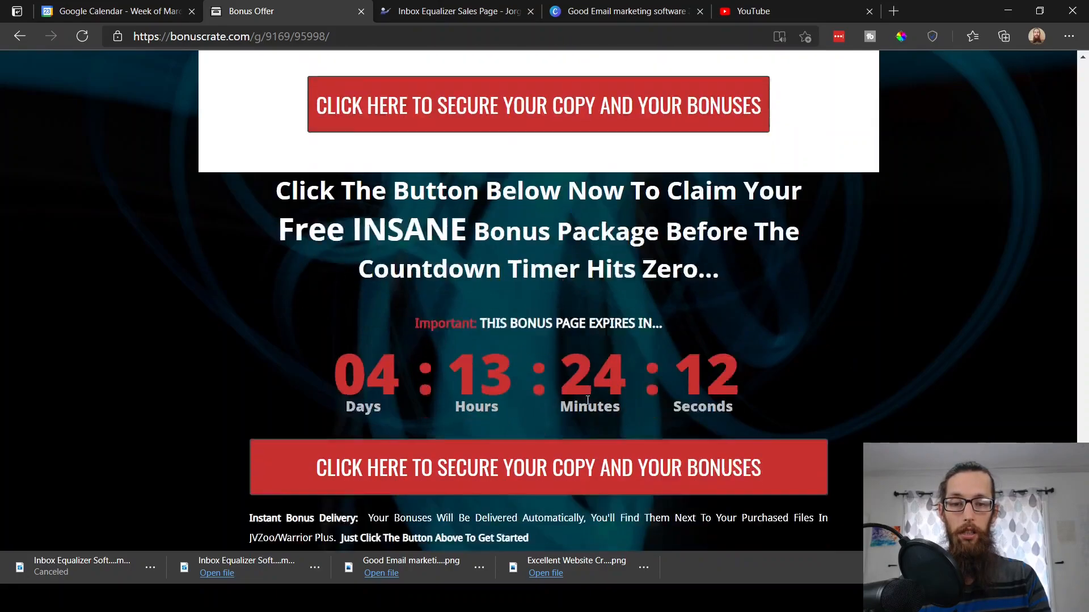
{"action": "scroll", "scroll_direction": "down", "scroll_amount": 3}
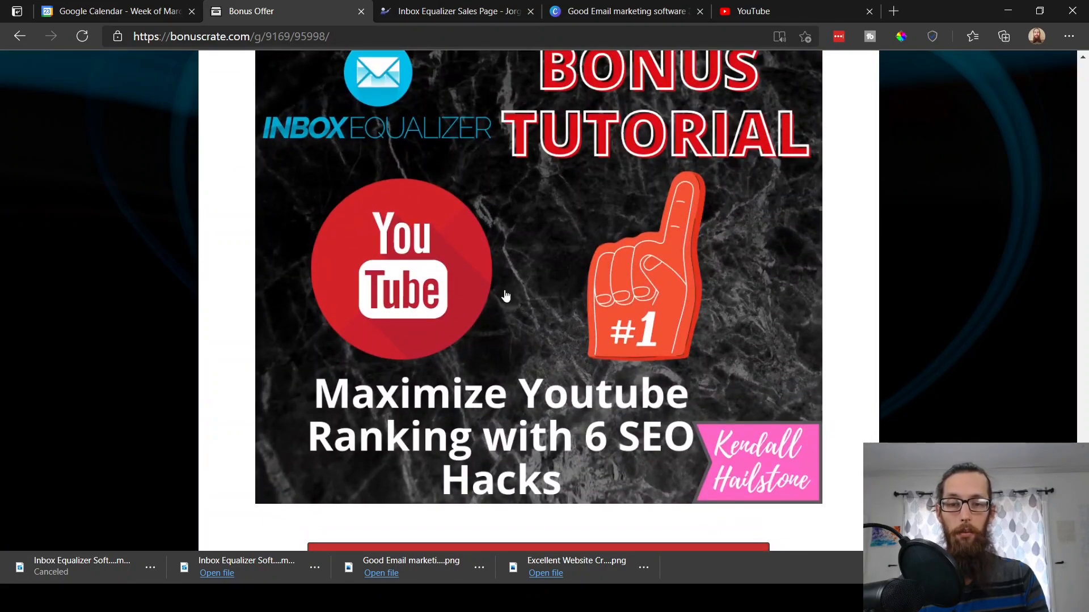
{"action": "scroll", "scroll_direction": "down", "scroll_amount": 3}
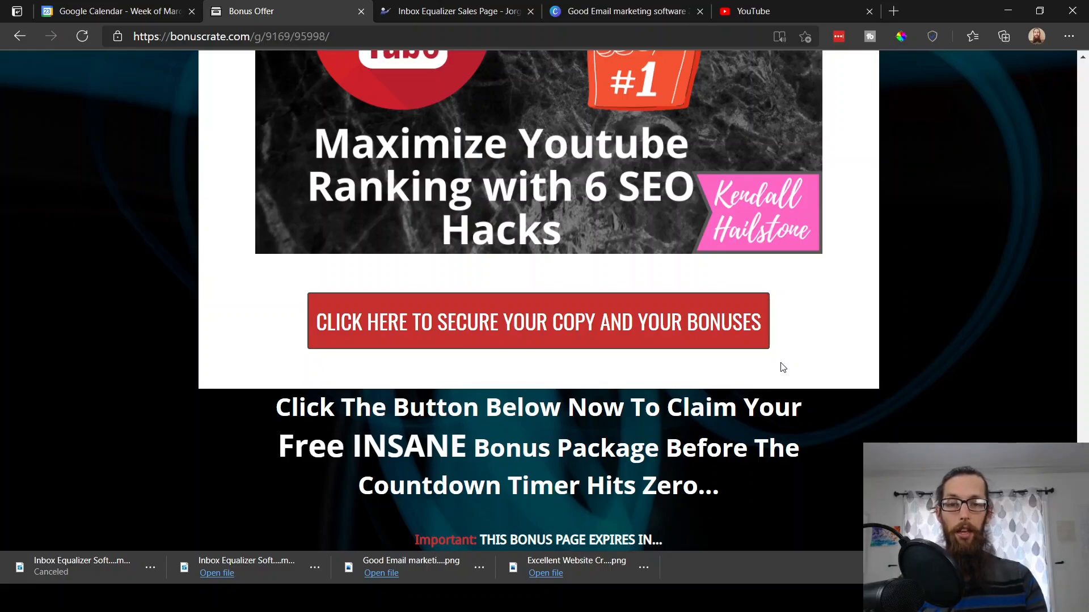
{"action": "scroll", "scroll_direction": "down", "scroll_amount": 3}
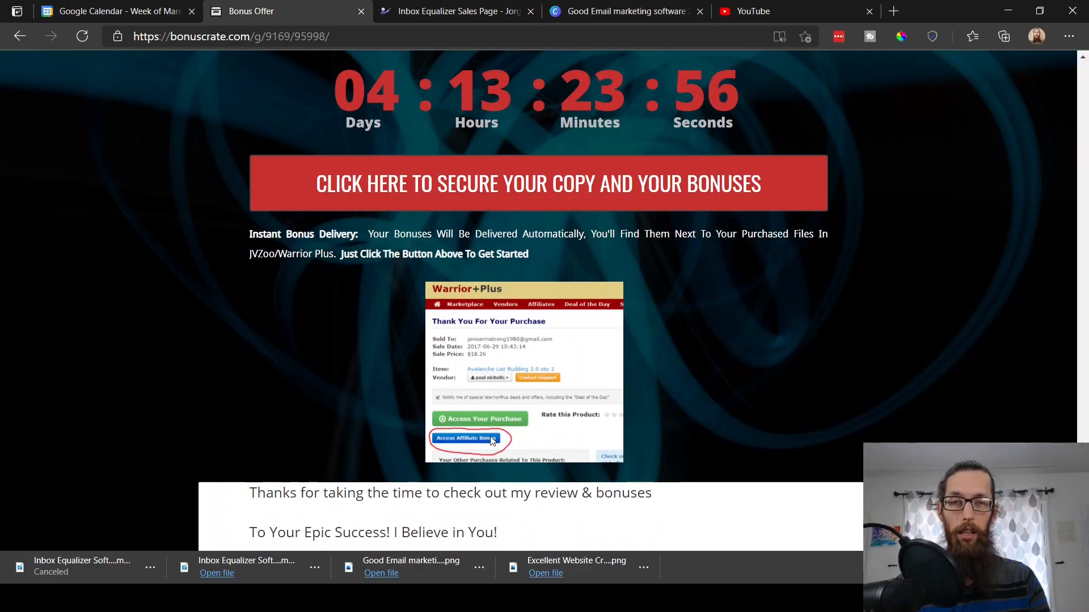
{"action": "mouse_move", "coordinate": [548, 432]}
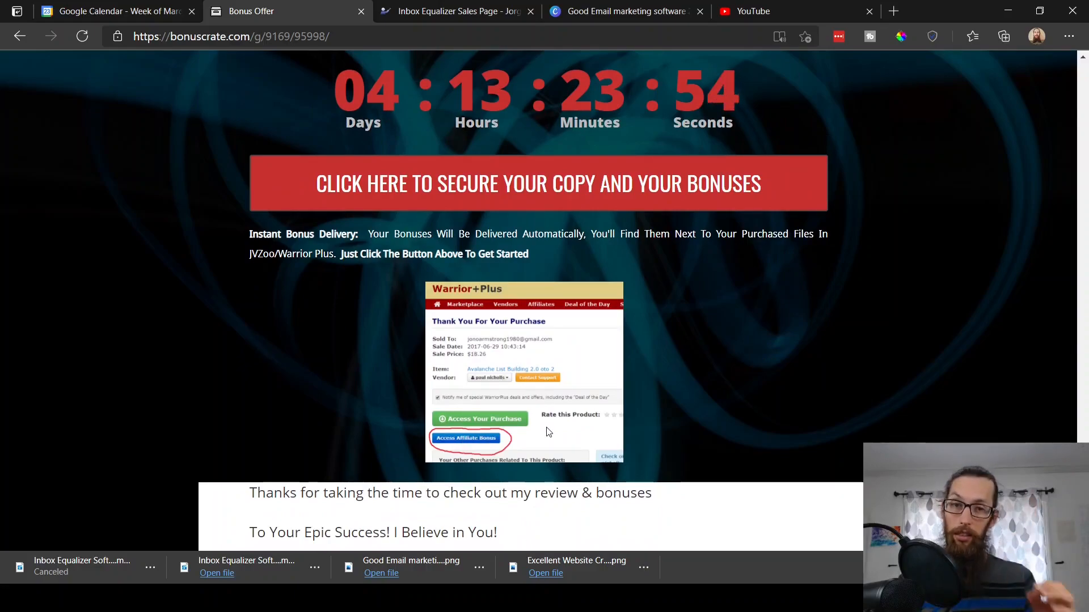
{"action": "mouse_move", "coordinate": [628, 428]}
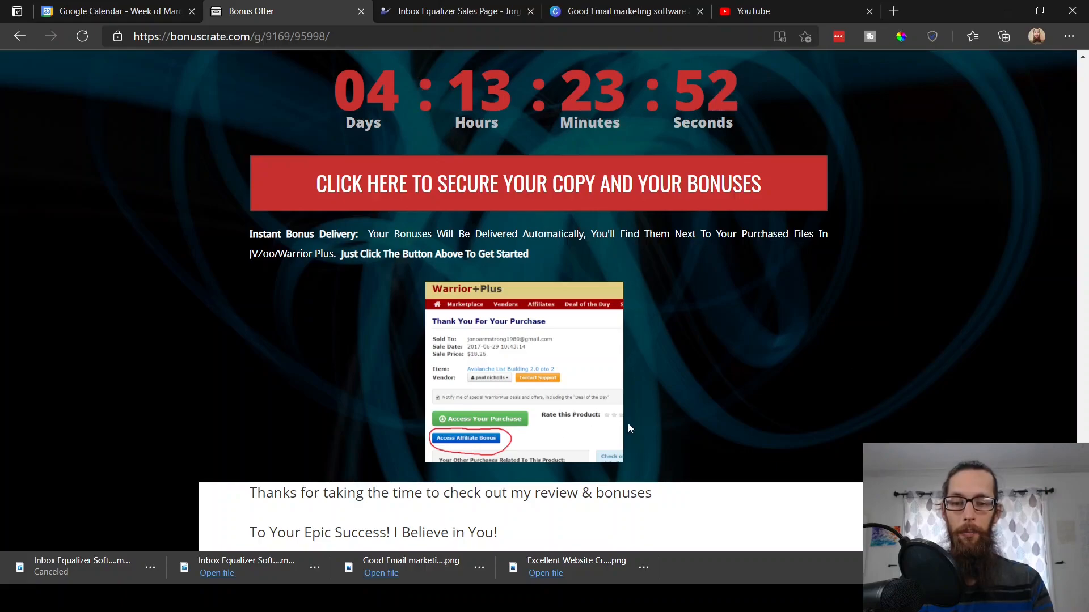
{"action": "scroll", "scroll_direction": "down", "scroll_amount": 3}
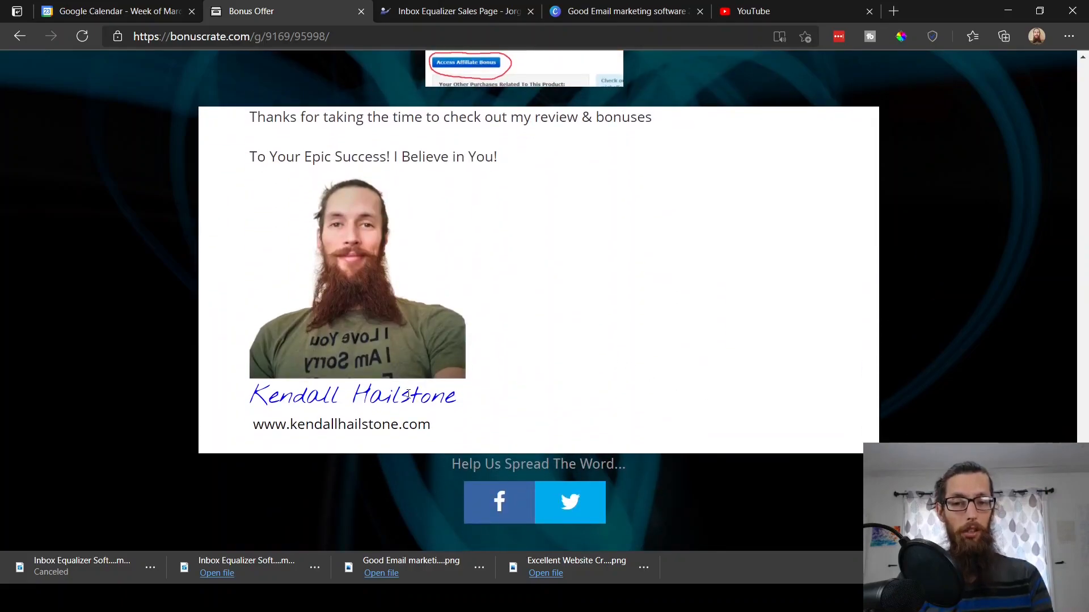
{"action": "mouse_move", "coordinate": [720, 320]}
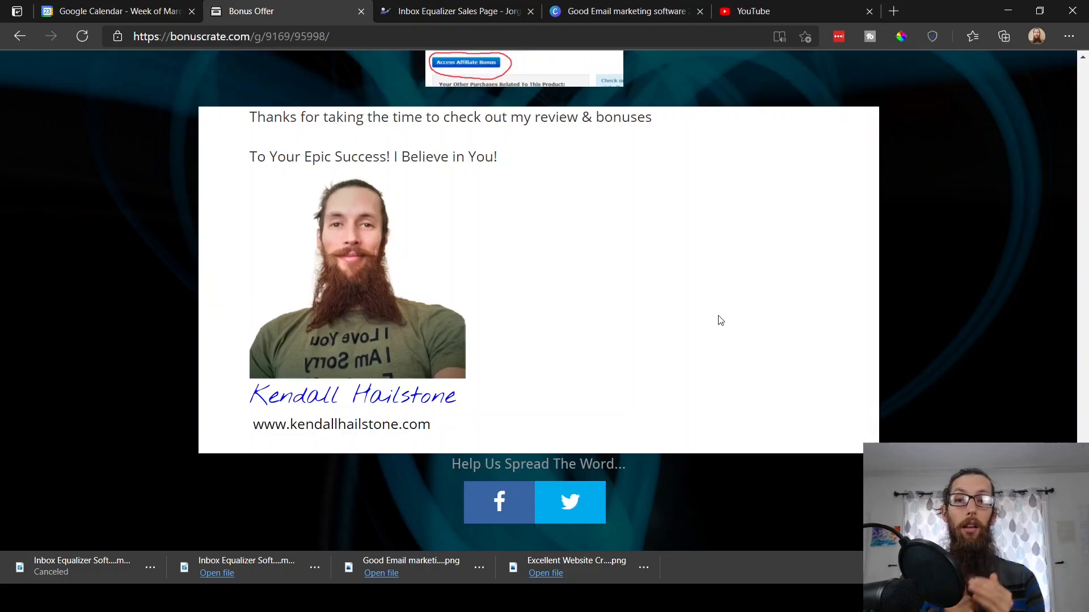
{"action": "scroll", "scroll_direction": "up", "scroll_amount": 3}
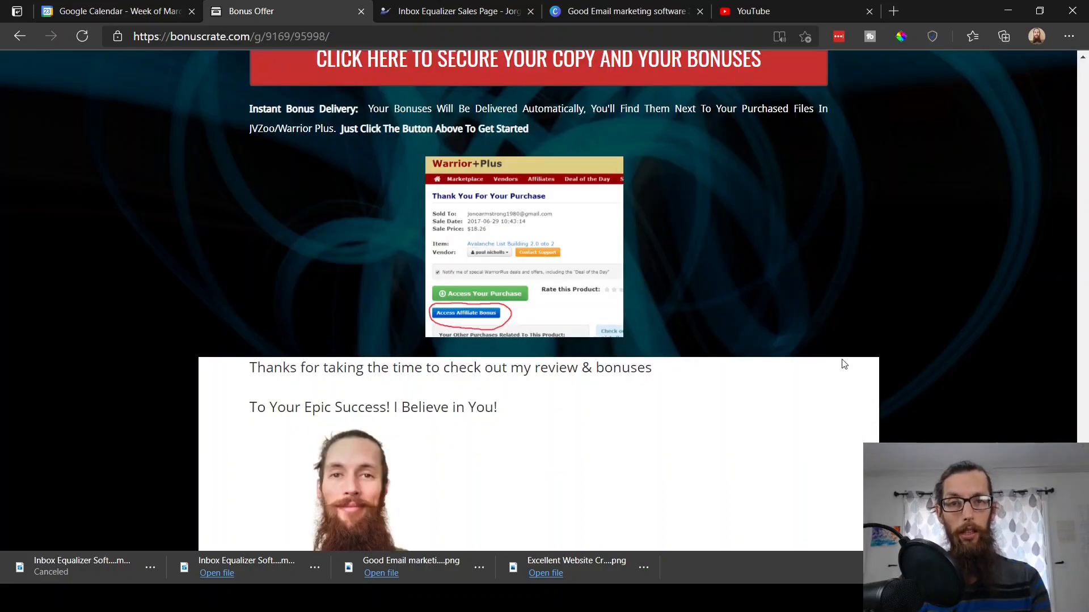
{"action": "mouse_move", "coordinate": [603, 156]}
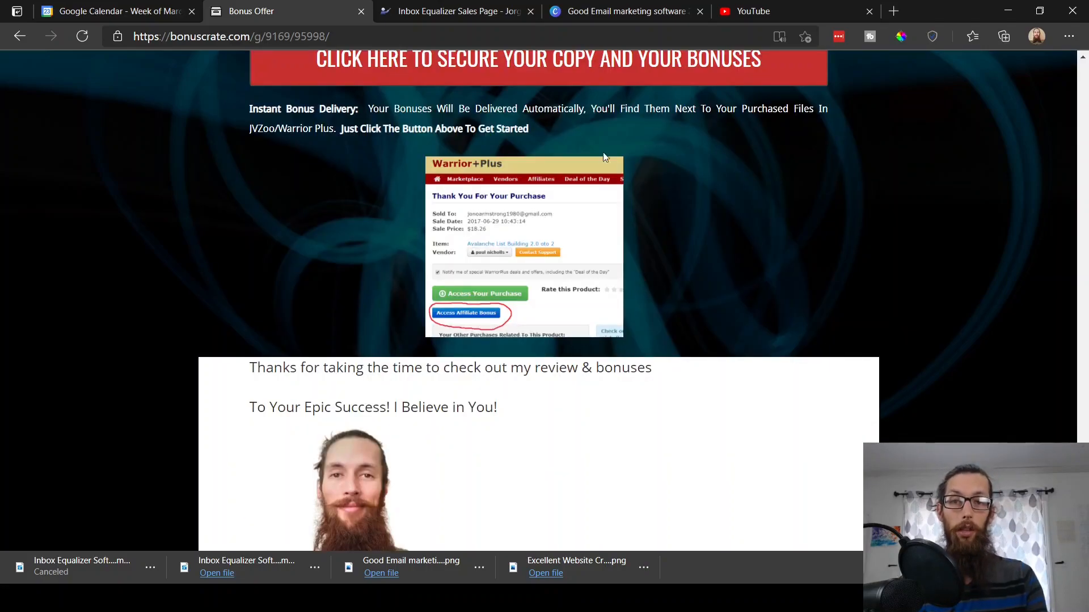
{"action": "left_click", "coordinate": [452, 11]}
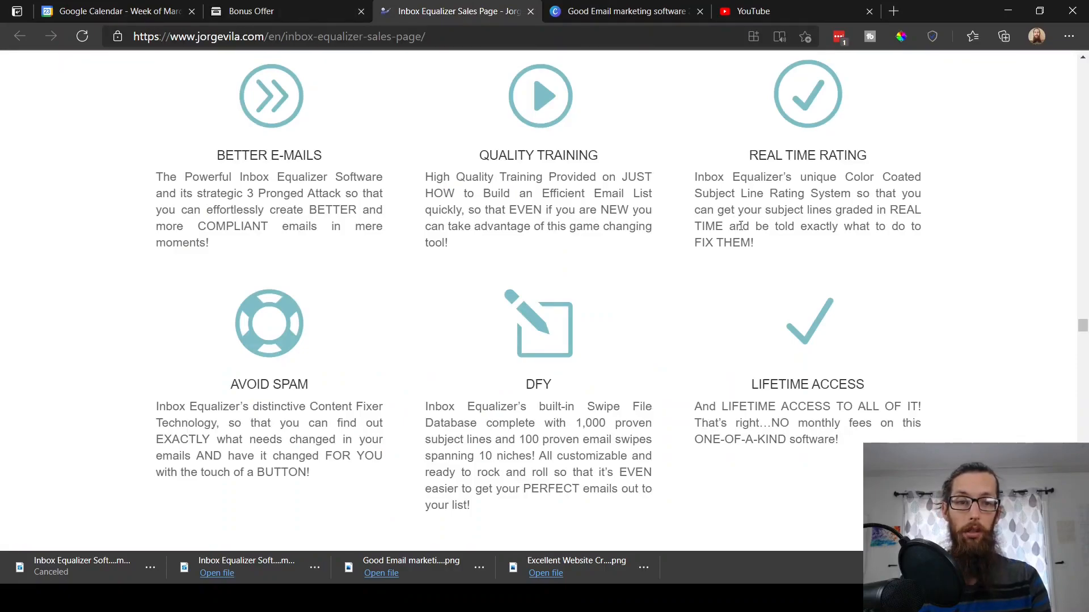
{"action": "mouse_move", "coordinate": [778, 286]}
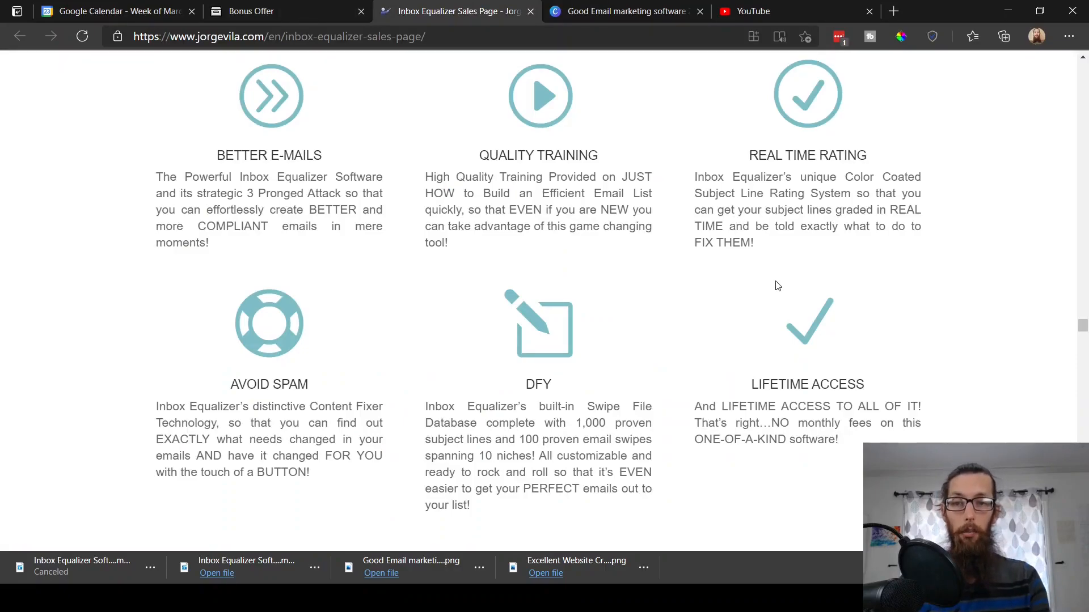
{"action": "double_click", "coordinate": [242, 154]}
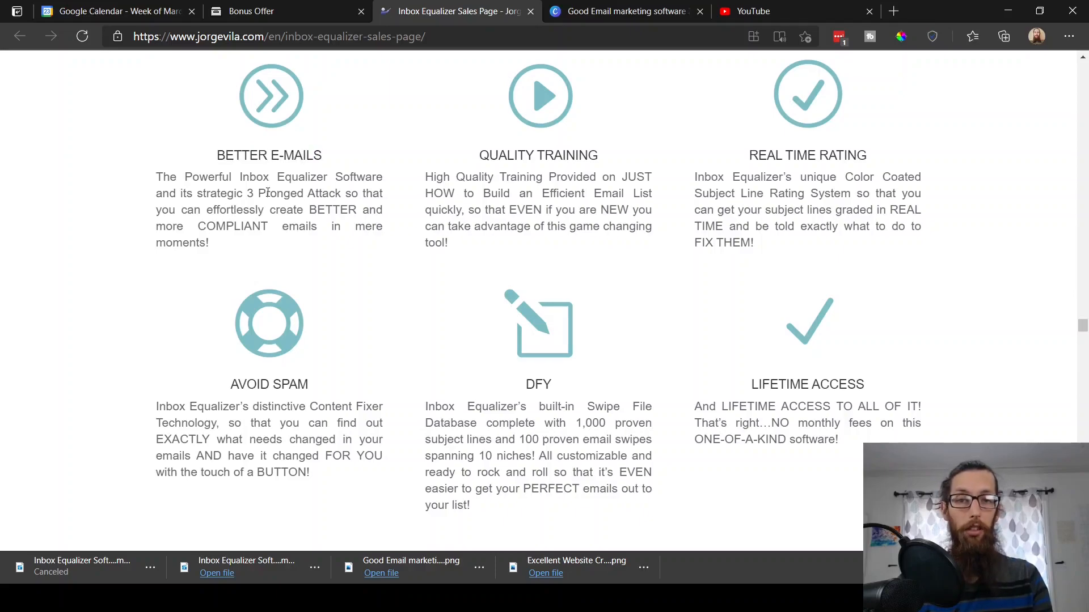
{"action": "mouse_move", "coordinate": [294, 257]}
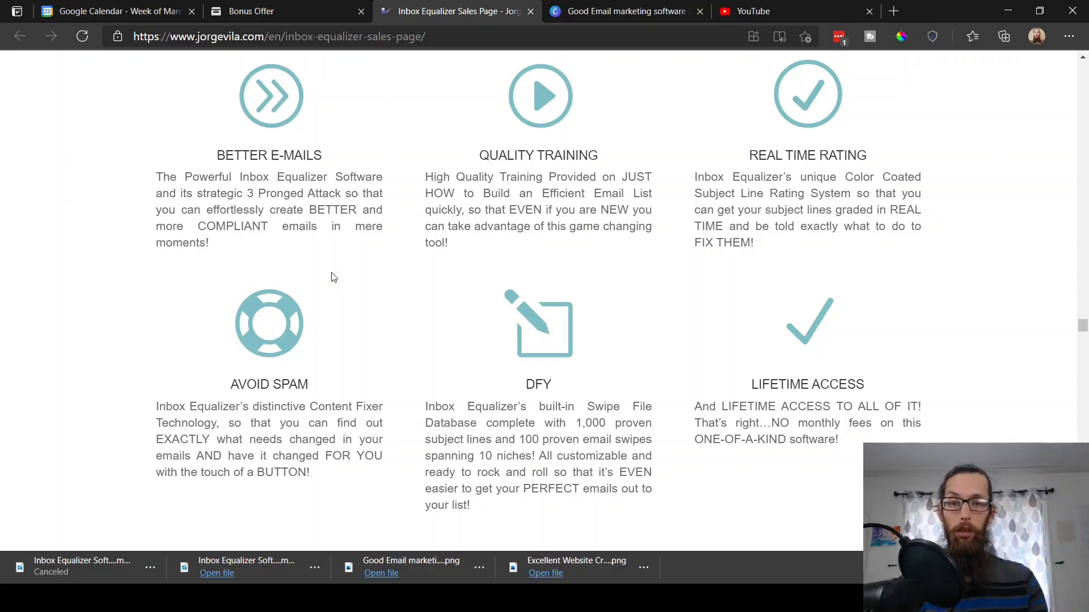
{"action": "mouse_move", "coordinate": [545, 245]}
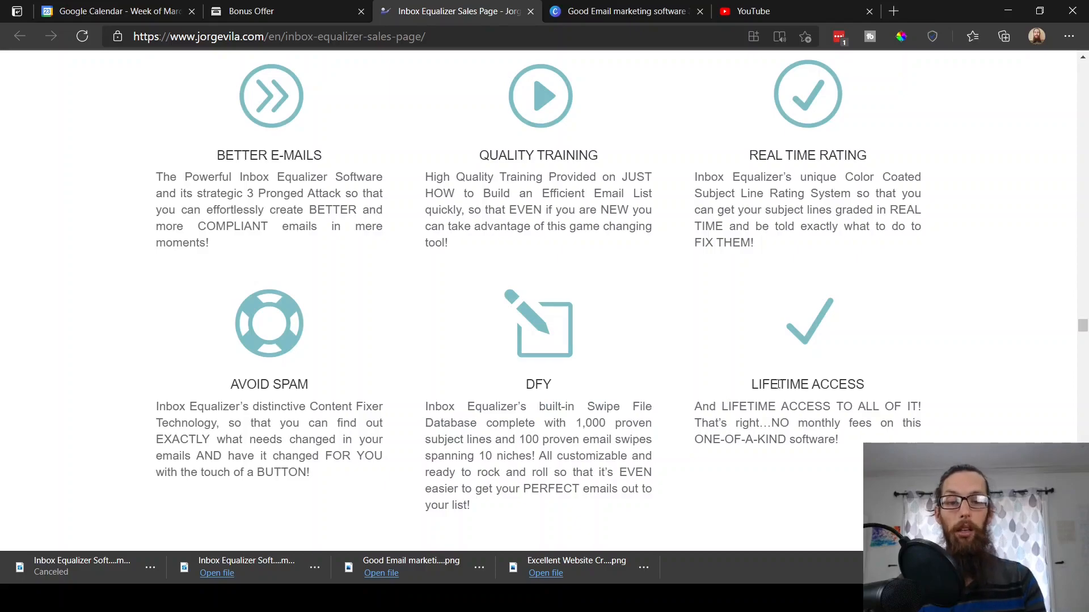
{"action": "mouse_move", "coordinate": [726, 434]}
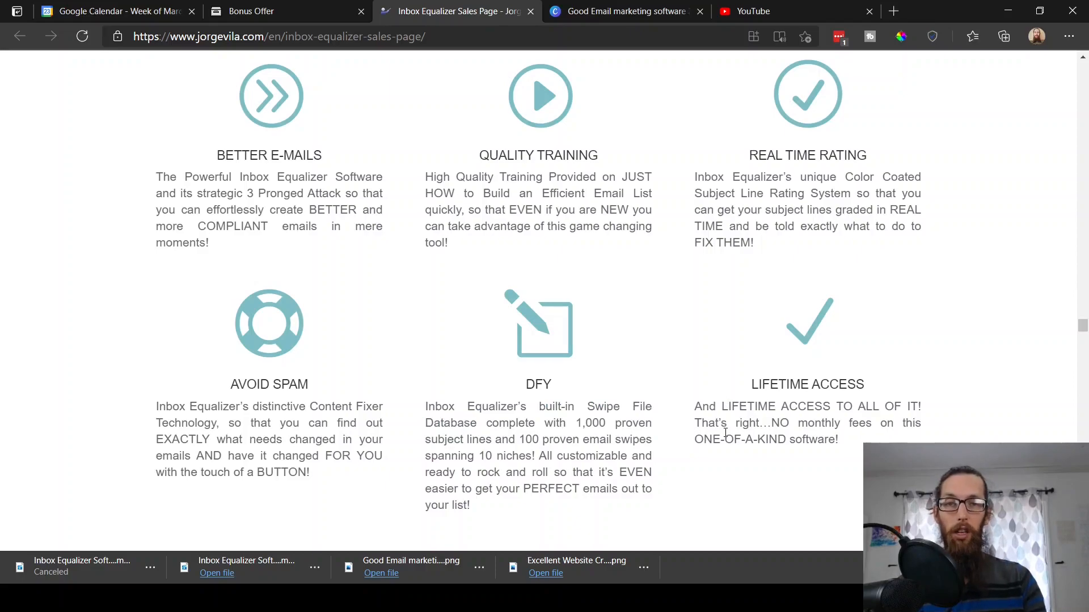
{"action": "mouse_move", "coordinate": [726, 424]}
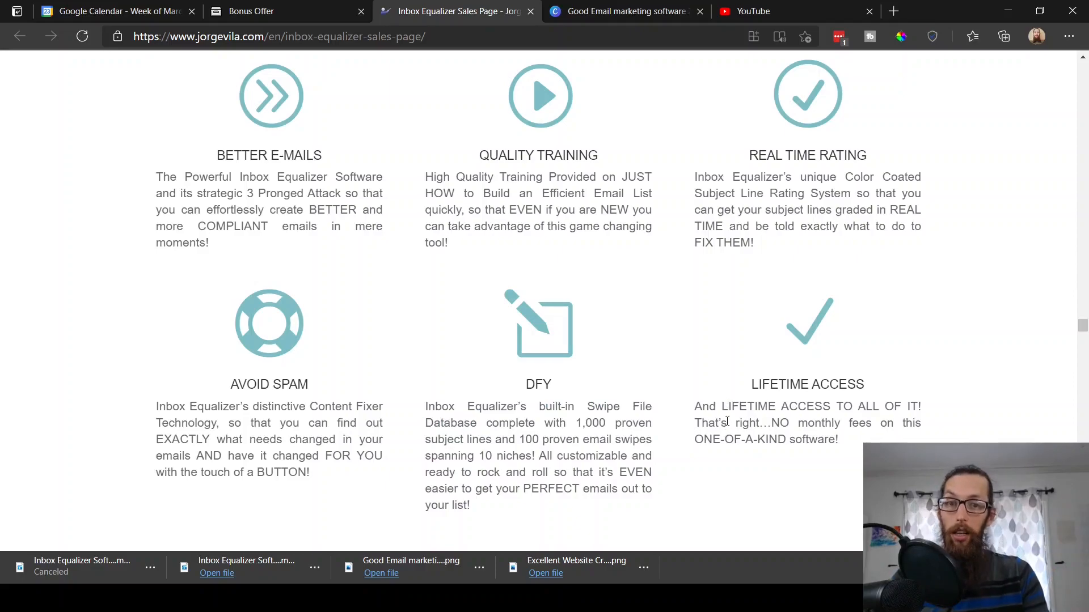
{"action": "mouse_move", "coordinate": [684, 278]}
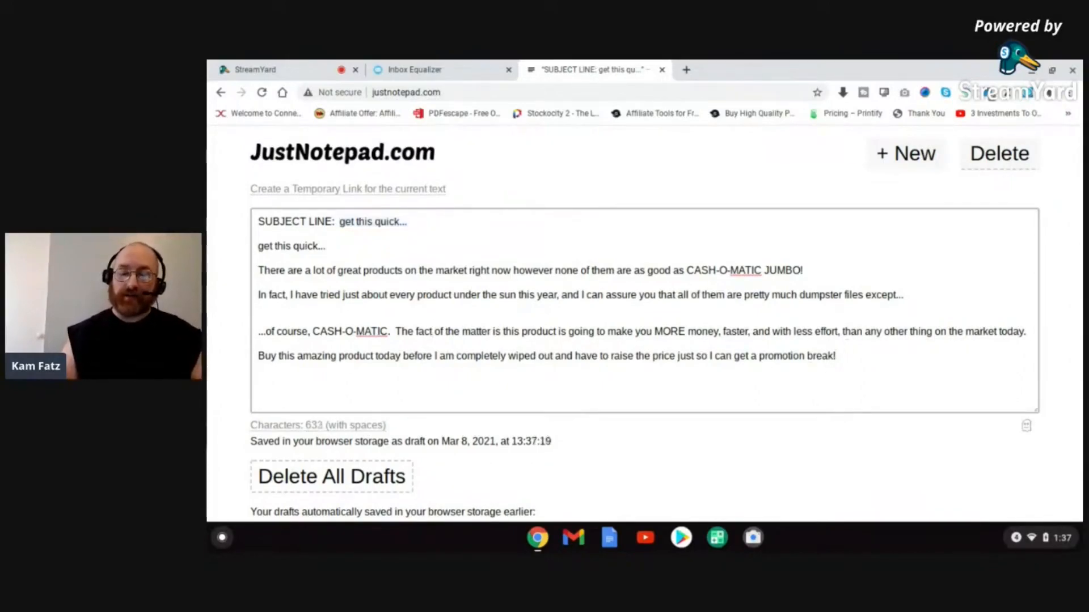
{"action": "type", "text": "https:"}
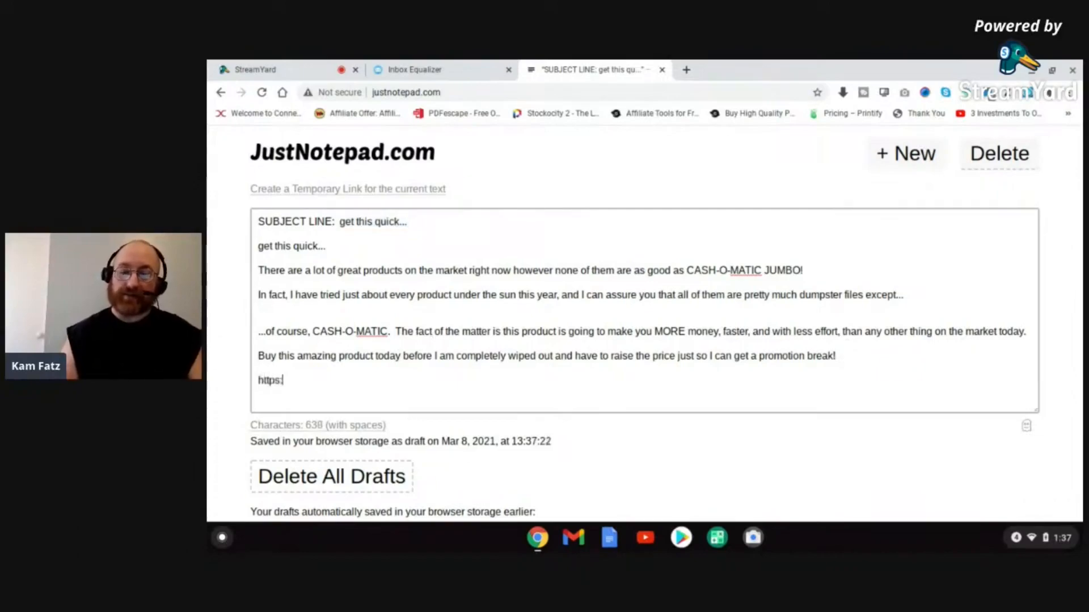
{"action": "type", "text": "//xxxxxxx"}
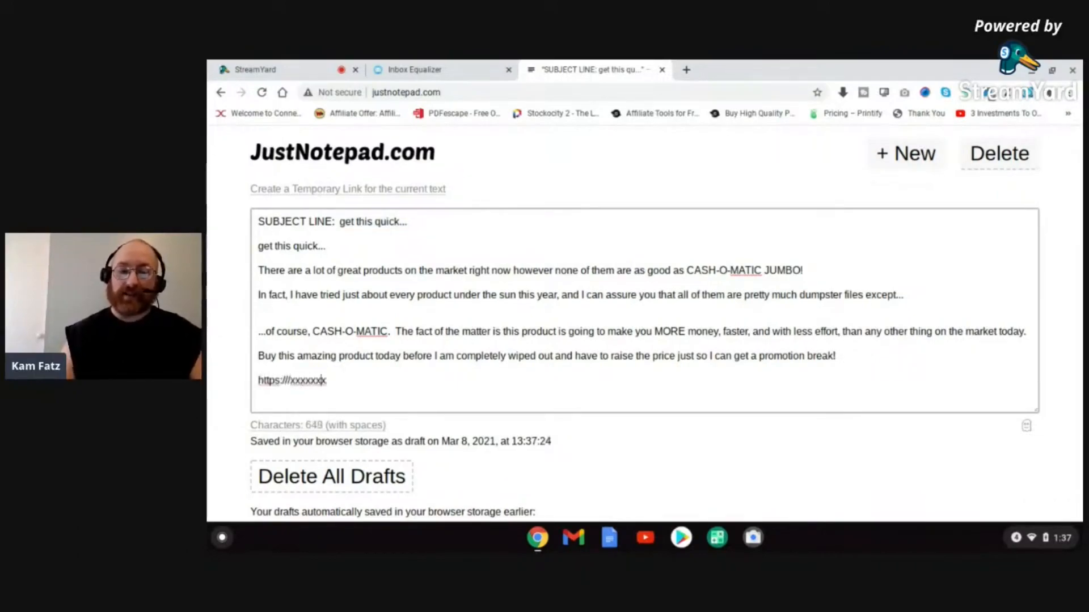
{"action": "type", "text": ".com"}
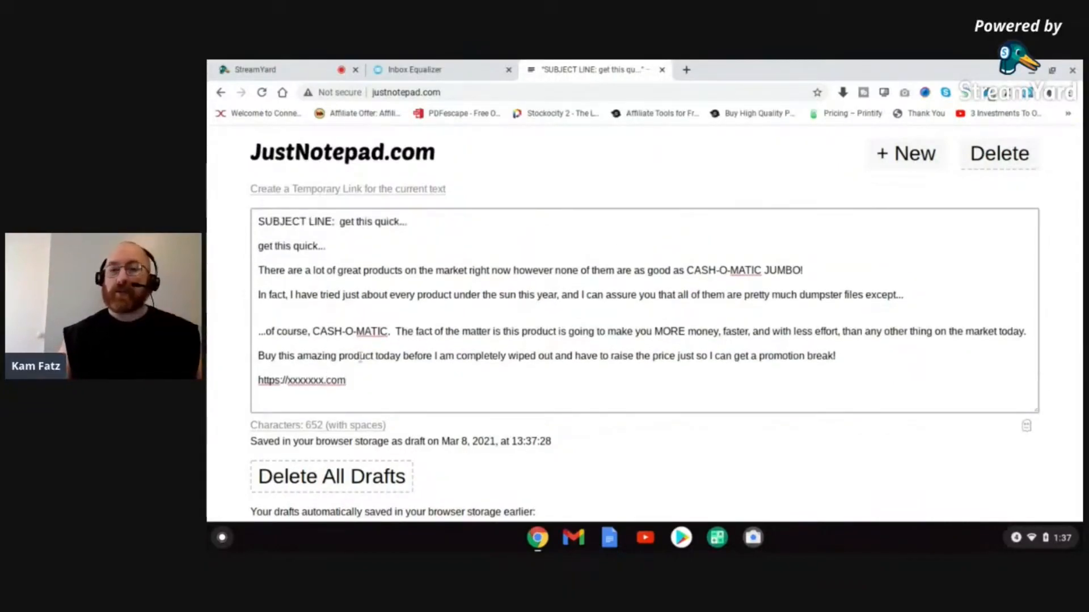
{"action": "left_click", "coordinate": [414, 70]}
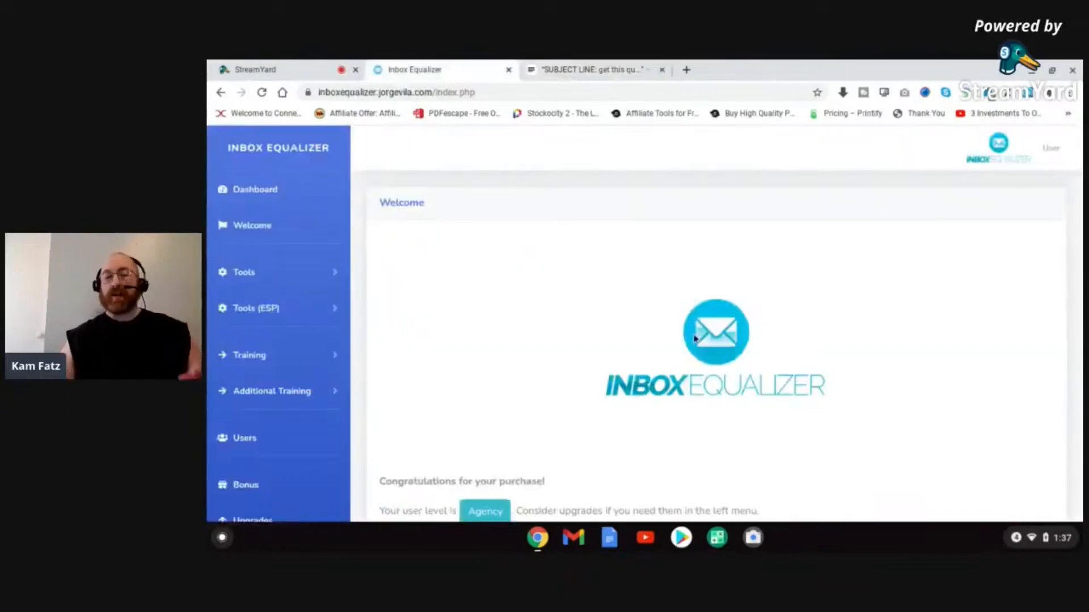
{"action": "mouse_move", "coordinate": [742, 316]}
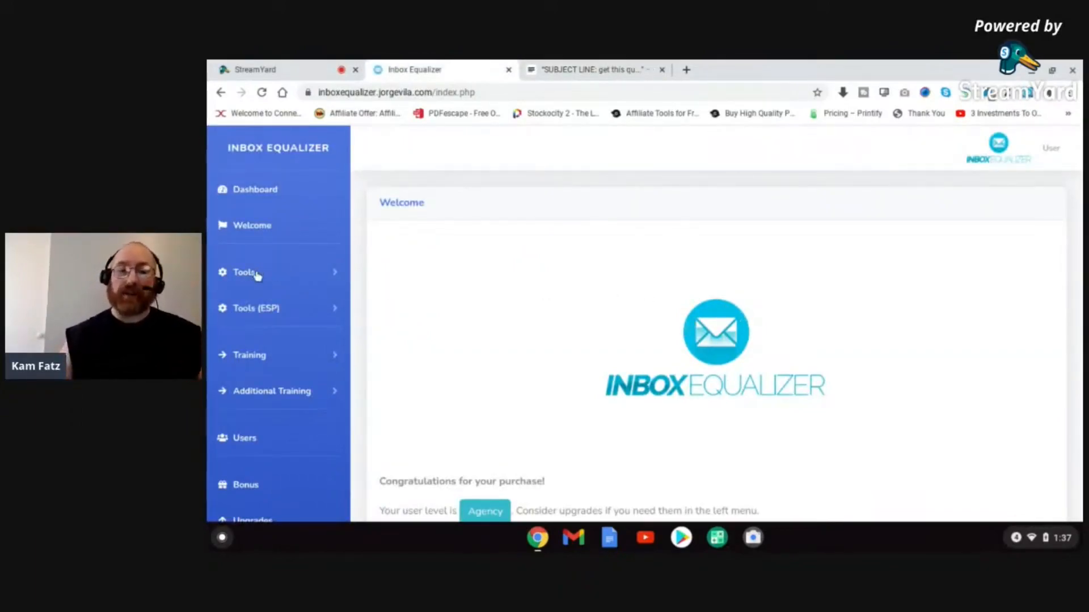
Open Tools > Subject Line Generator, where Option 1 'get this quick...' scores 64.
{"action": "left_click", "coordinate": [243, 271]}
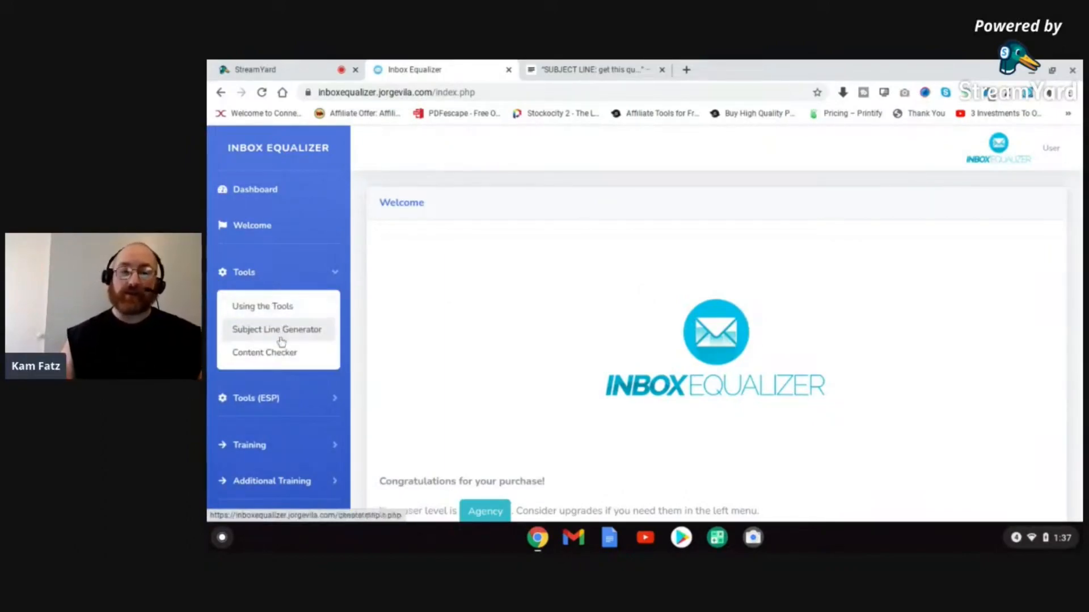
{"action": "left_click", "coordinate": [276, 328]}
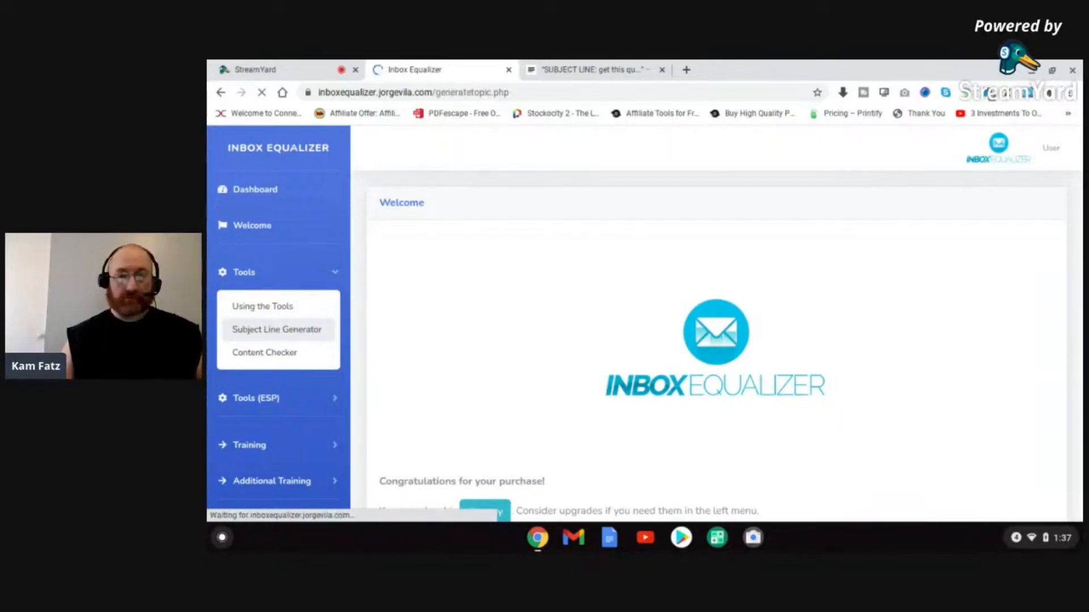
{"action": "left_click", "coordinate": [276, 329]}
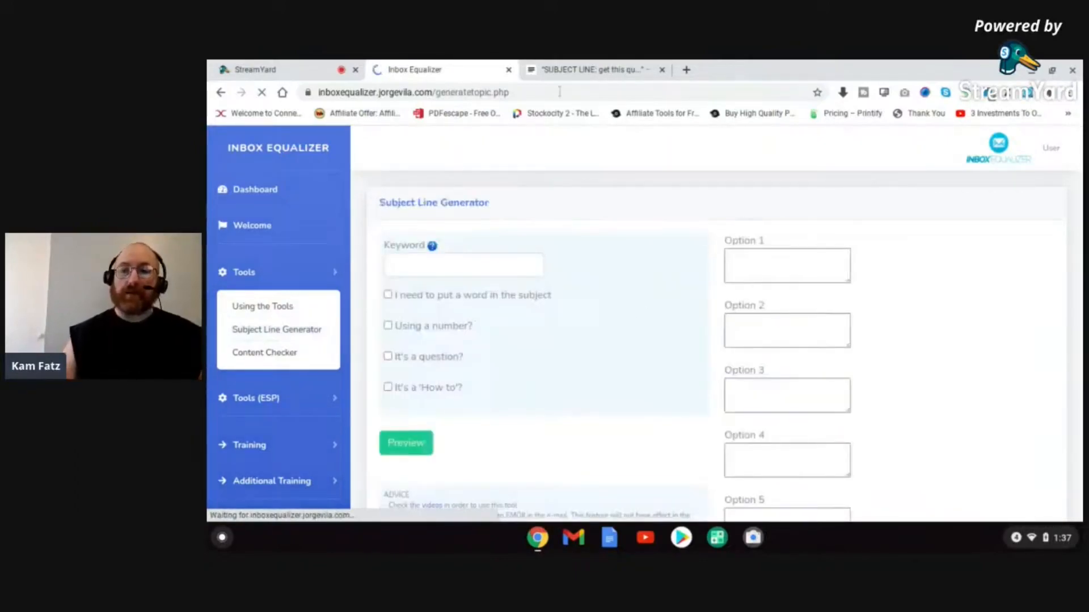
{"action": "left_click", "coordinate": [591, 69]}
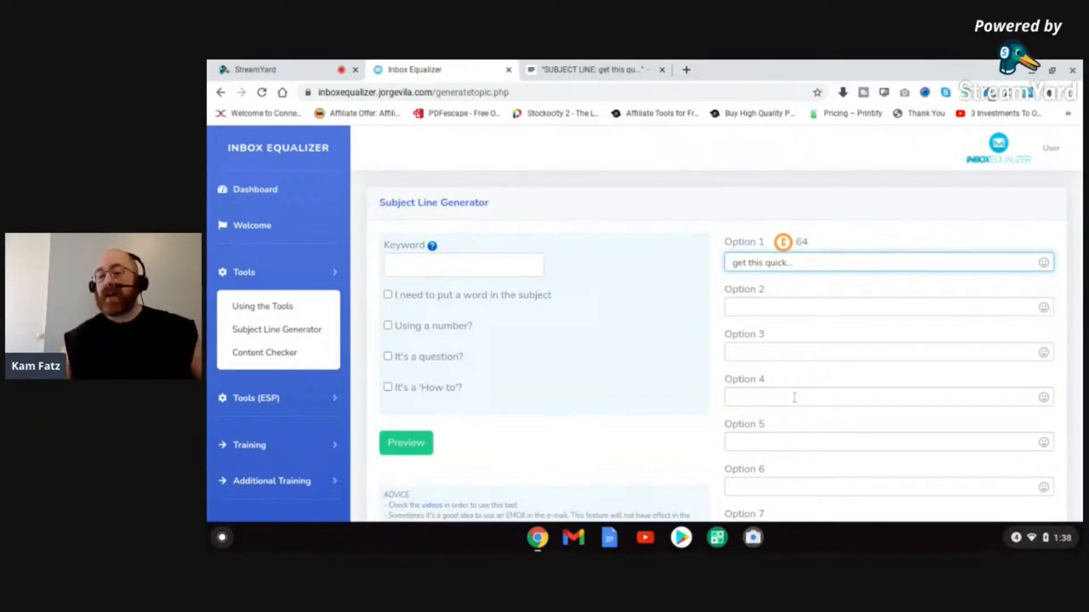
{"action": "mouse_move", "coordinate": [782, 243]}
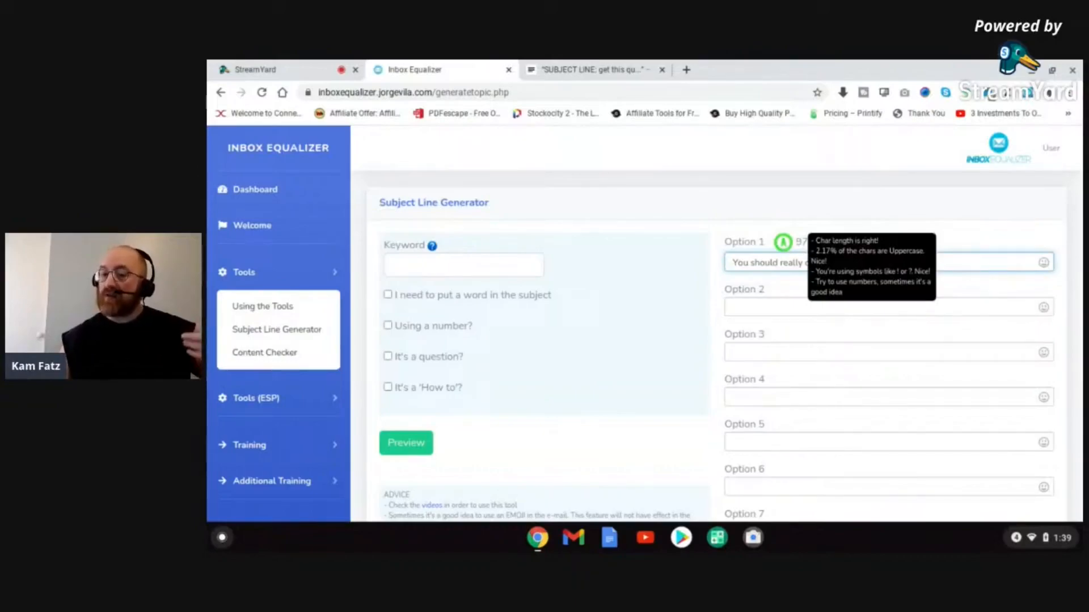
{"action": "mouse_move", "coordinate": [770, 304]}
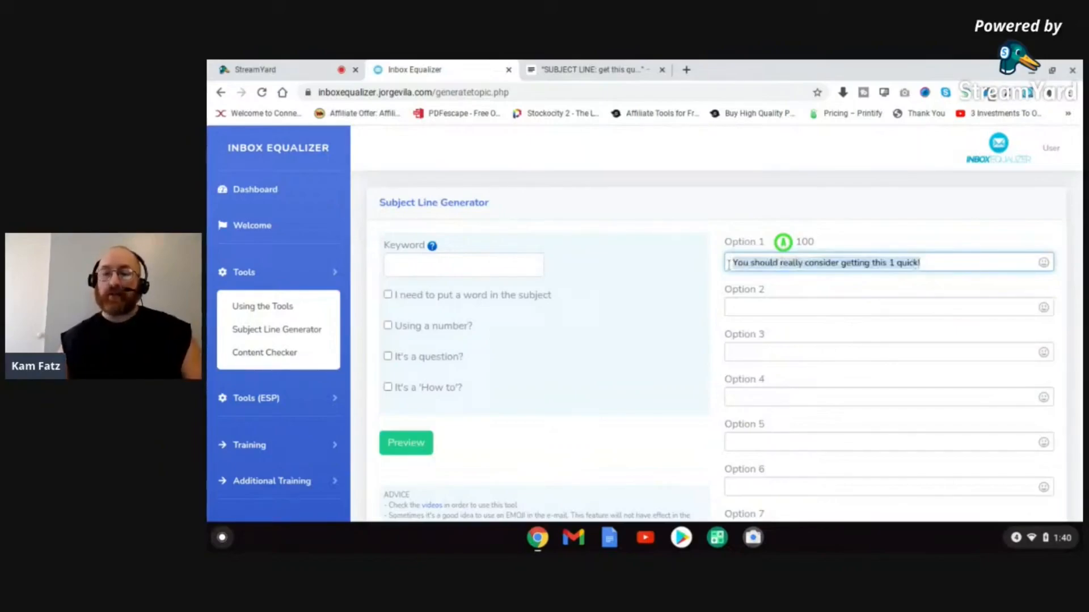
Return to the JustNotepad draft once 'You should really consider getting this 1 quick!' scores 100.
{"action": "left_click", "coordinate": [593, 69]}
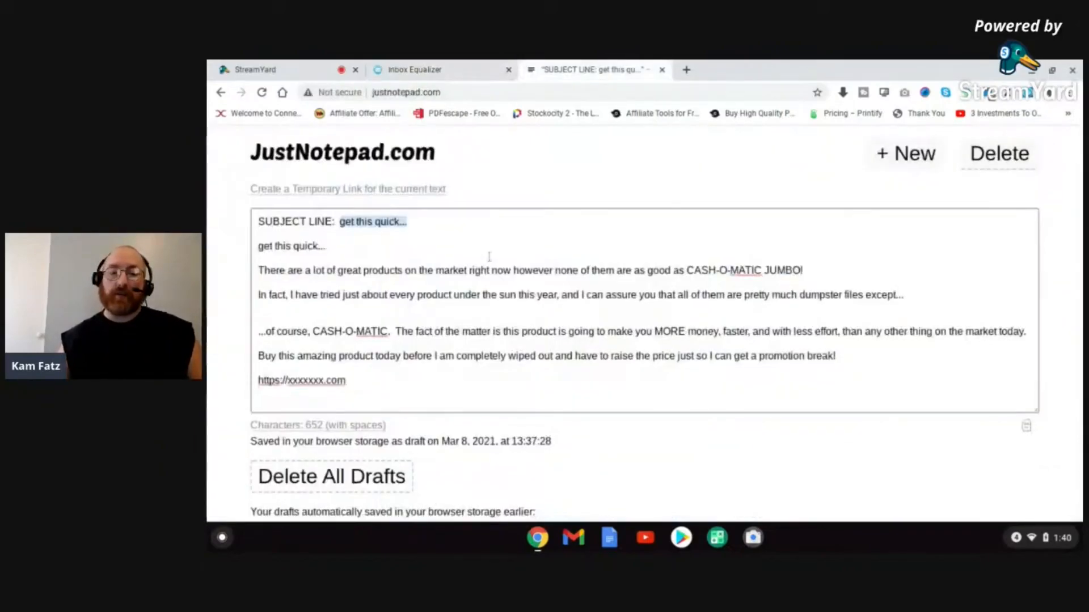
Change the draft's subject and opening line to 'You should really consider getting this 1 quick!'.
{"action": "type", "text": "You should really consider getting this 1 quick"}
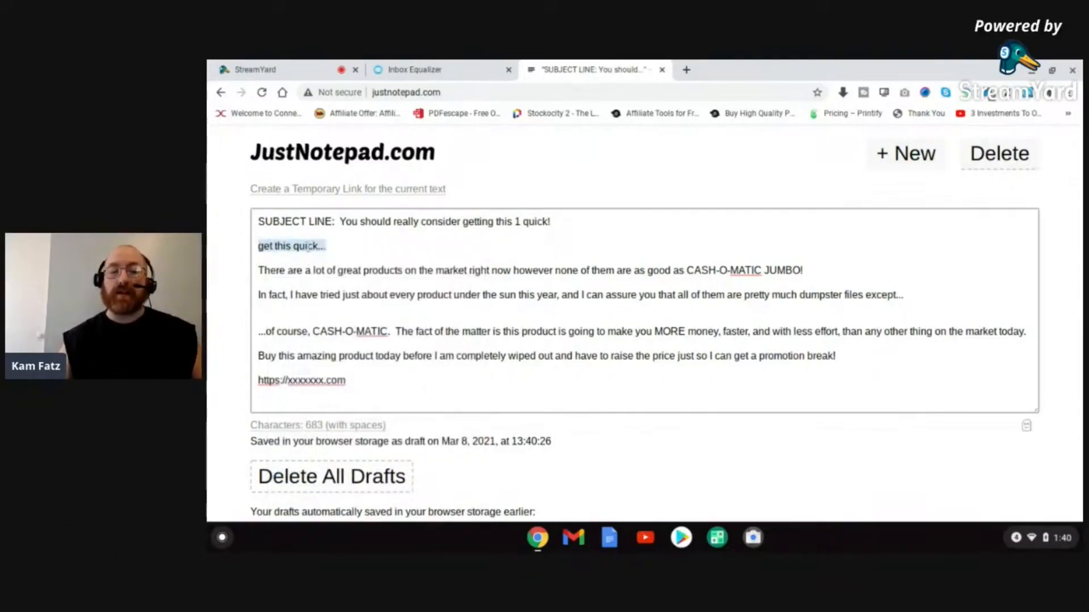
{"action": "type", "text": "You should really consider getting this 1 quick!"}
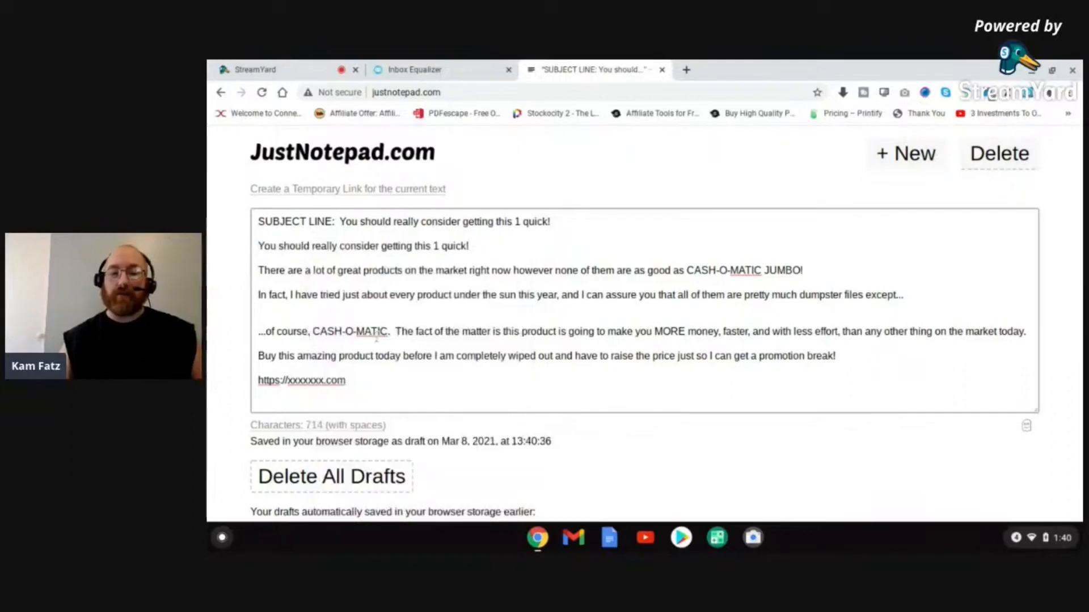
{"action": "left_click", "coordinate": [469, 246]}
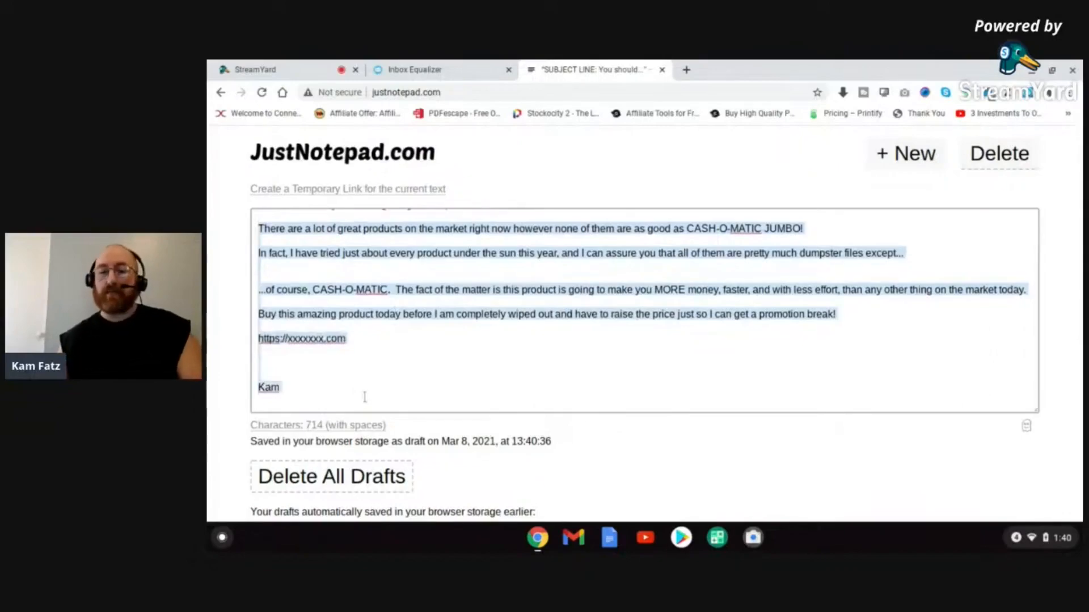
{"action": "left_click", "coordinate": [414, 69]}
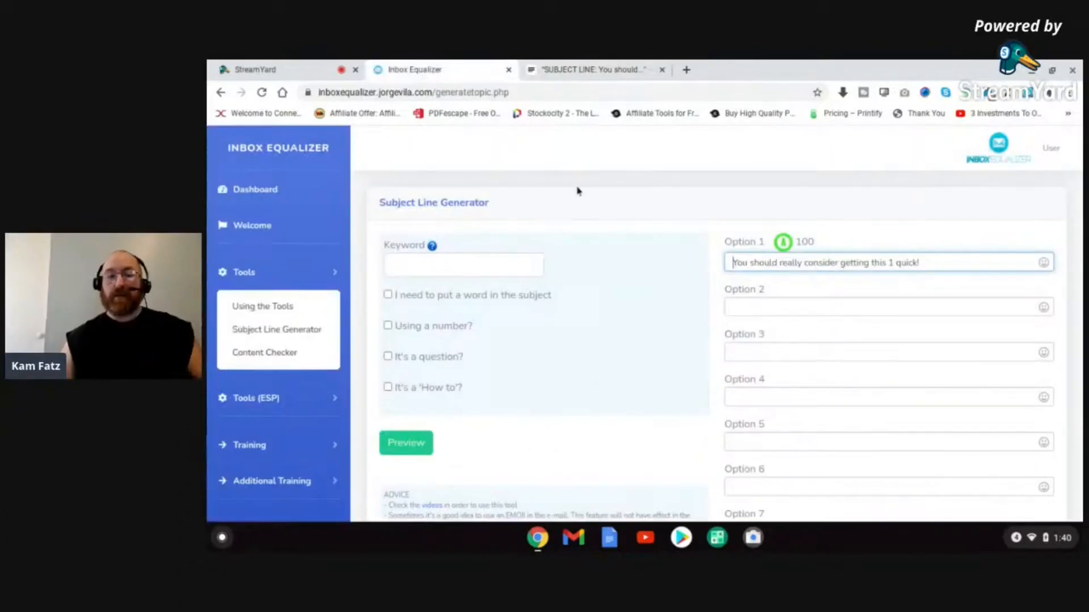
{"action": "mouse_move", "coordinate": [265, 353]}
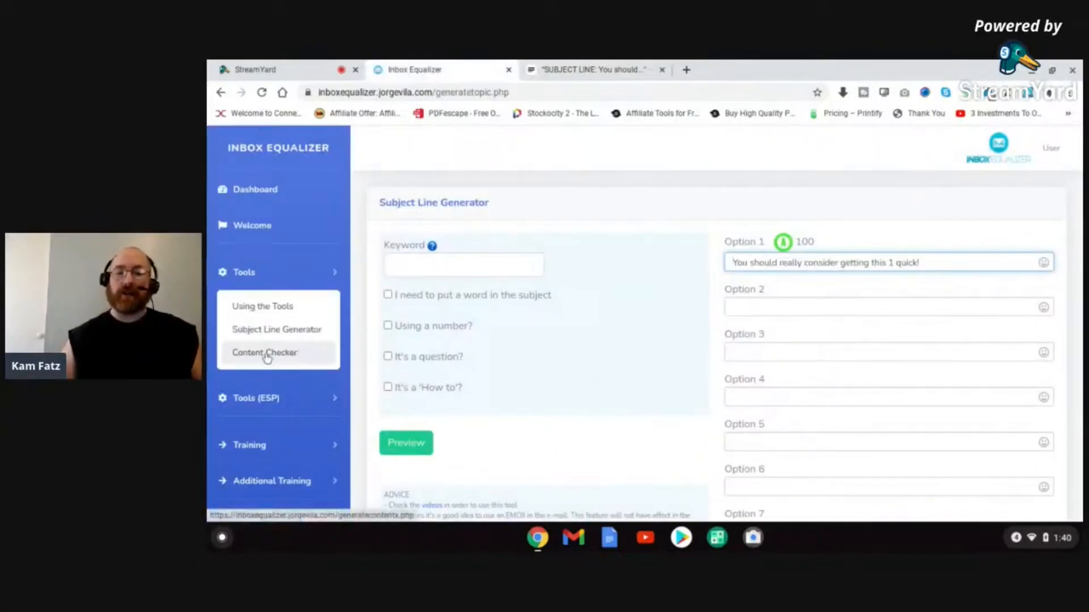
Open the Content Checker with the pasted email body and rewrite flagged words using symbols.
{"action": "left_click", "coordinate": [265, 352]}
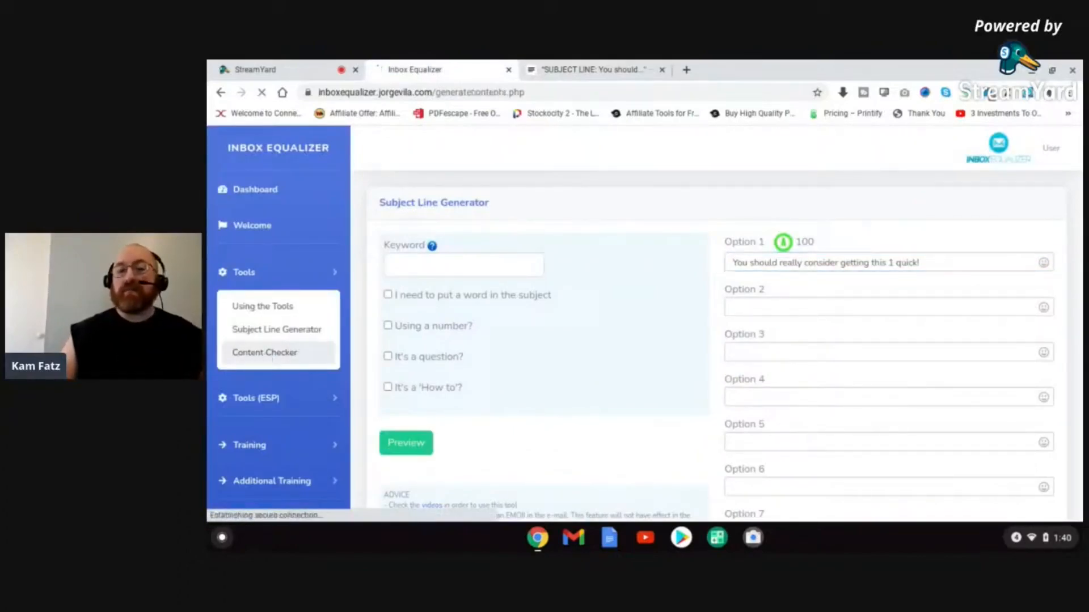
{"action": "left_click", "coordinate": [265, 352]}
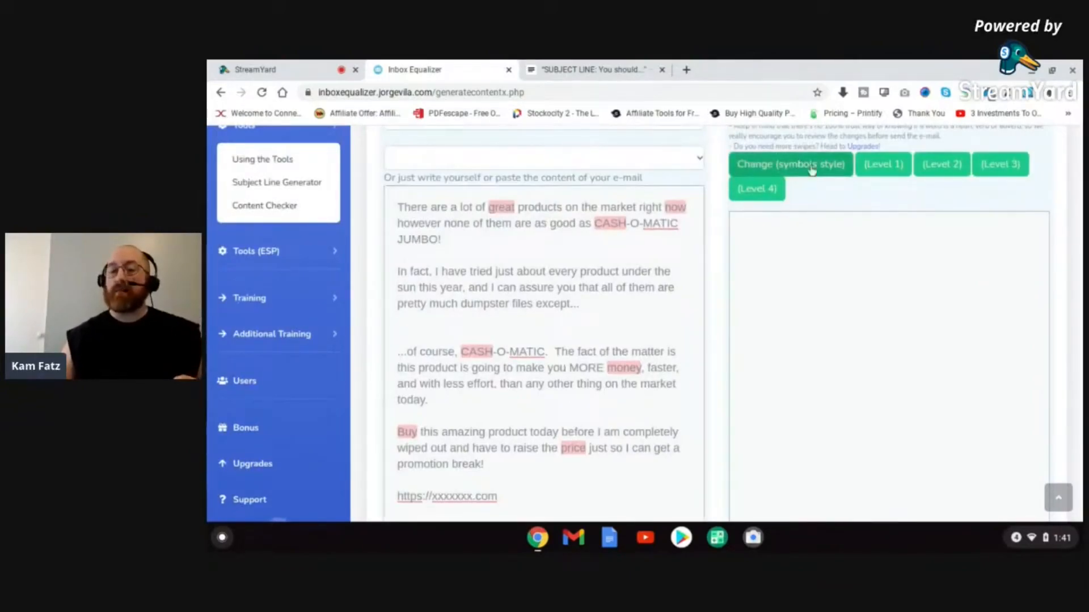
{"action": "left_click", "coordinate": [789, 164]}
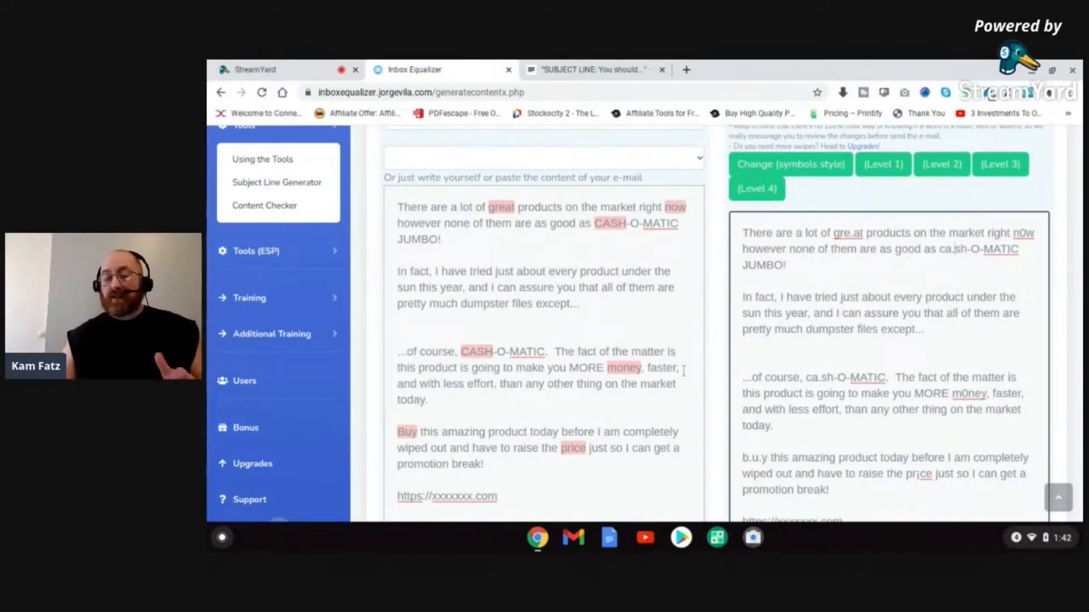
Scroll through the symbol-converted premade swipe in the Content Analyzer.
{"action": "scroll", "scroll_direction": "down", "scroll_amount": 3}
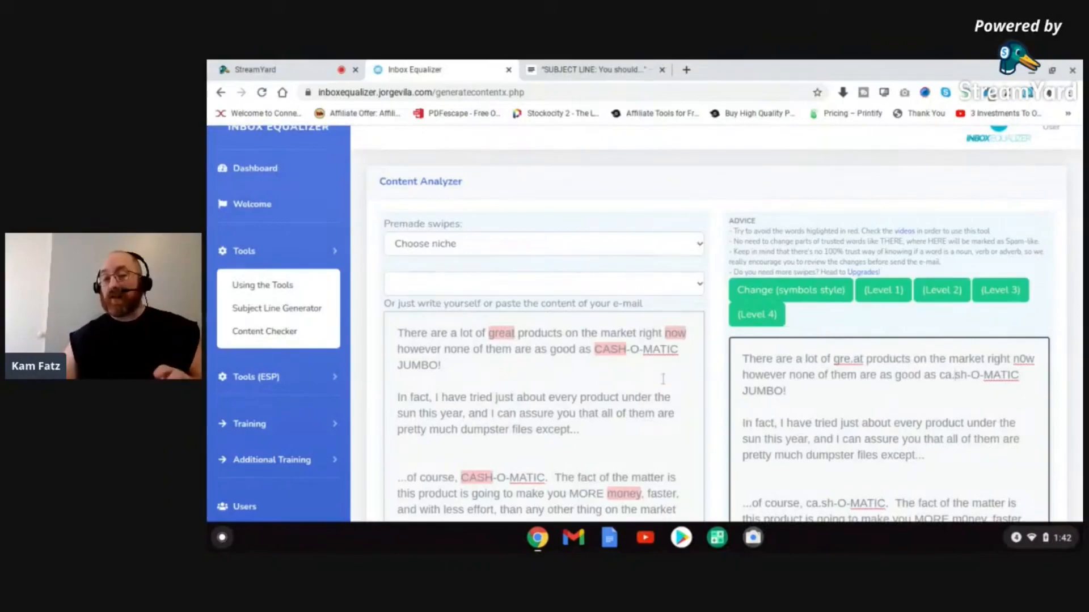
{"action": "scroll", "scroll_direction": "down", "scroll_amount": 3}
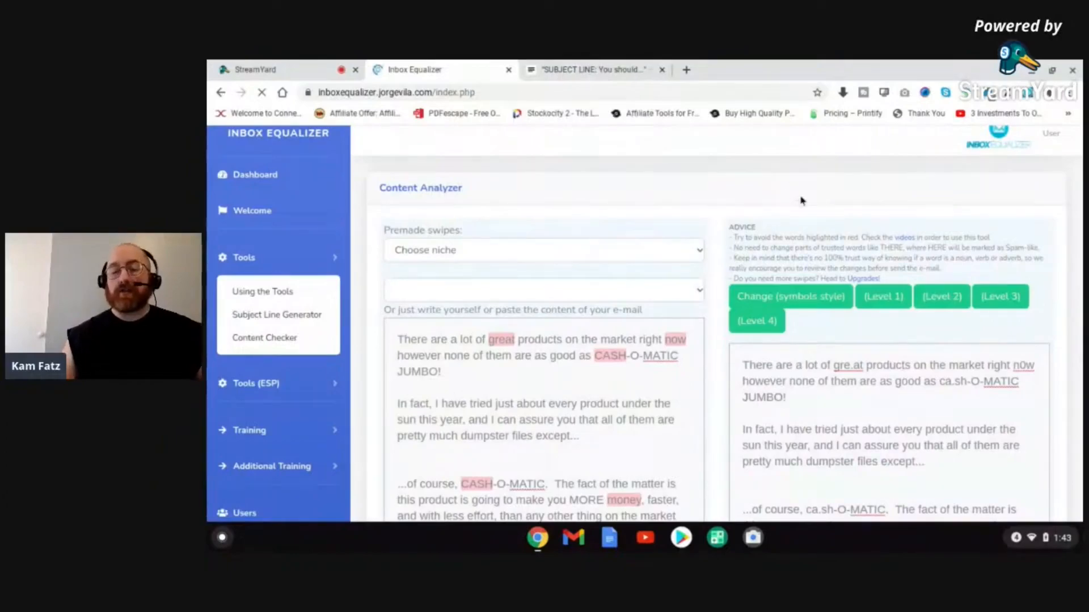
Return to the Dashboard and reopen Subject Line Generator from the Tools menu.
{"action": "left_click", "coordinate": [251, 211]}
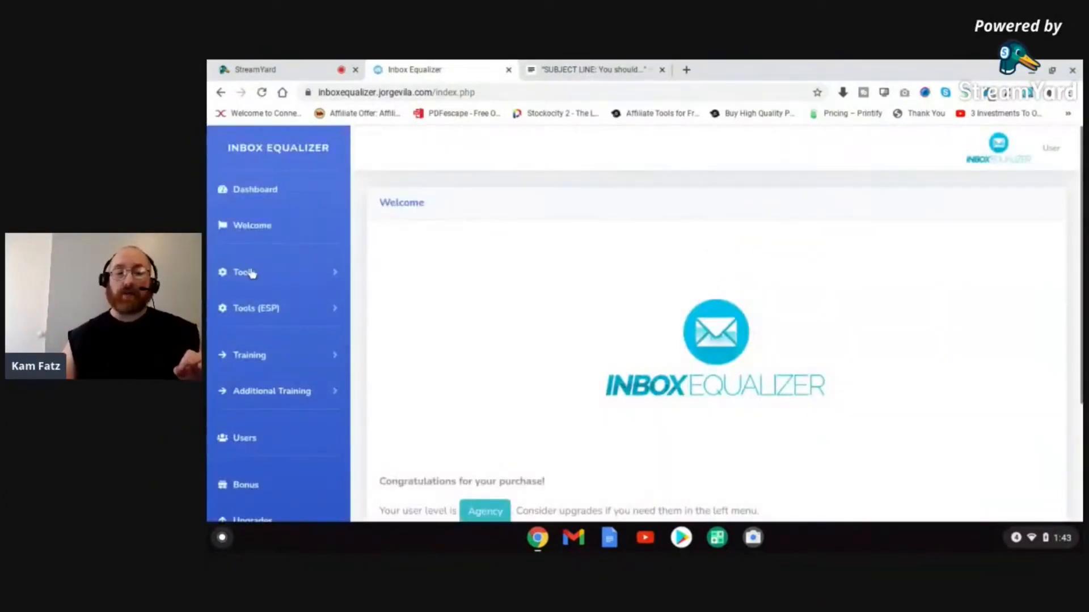
{"action": "left_click", "coordinate": [243, 272]}
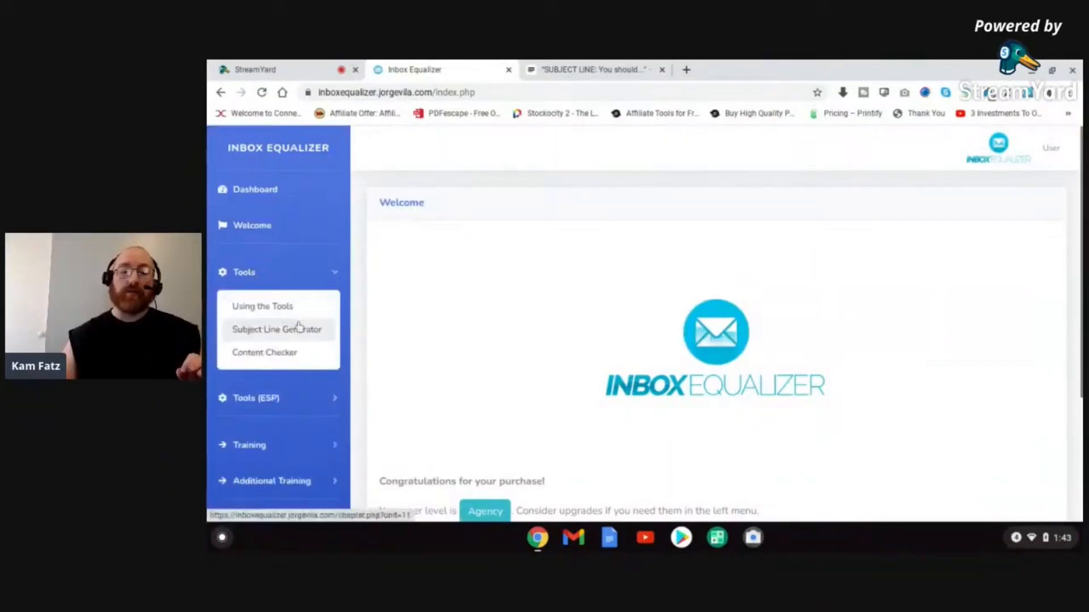
{"action": "left_click", "coordinate": [276, 329]}
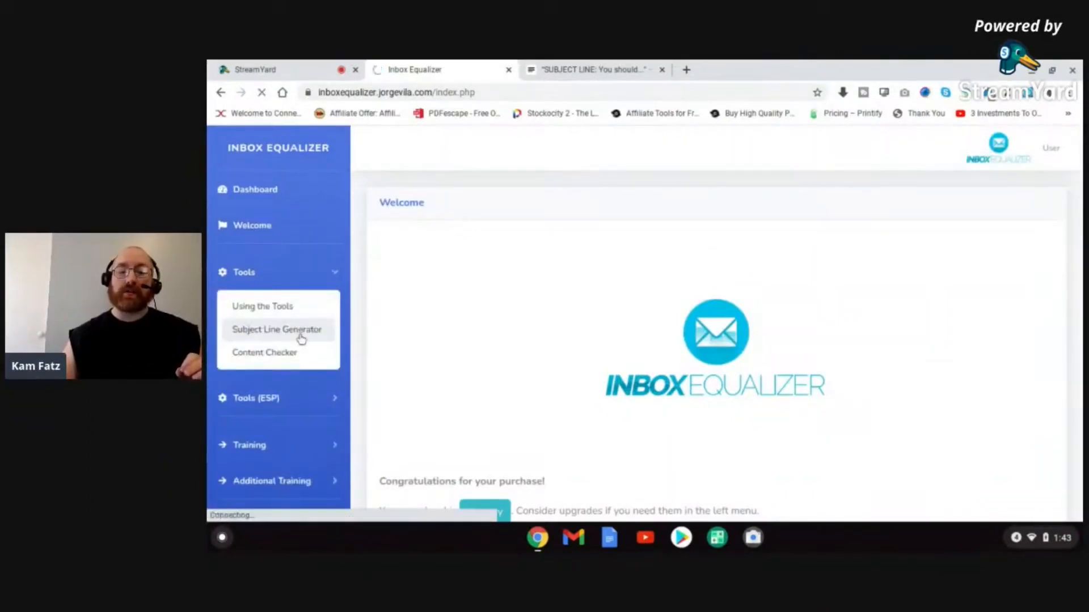
{"action": "left_click", "coordinate": [276, 329]}
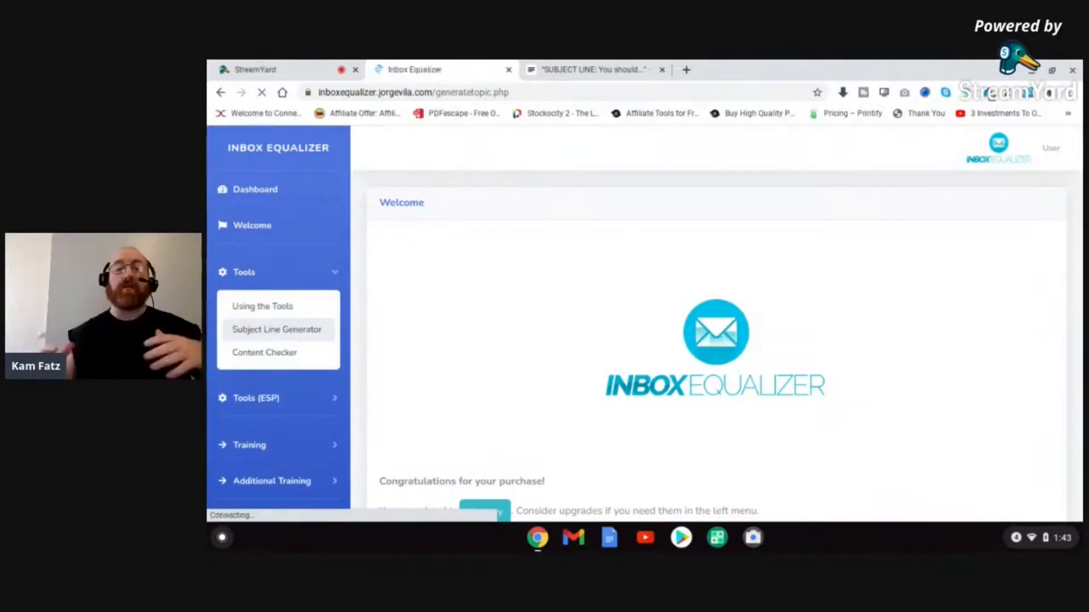
{"action": "left_click", "coordinate": [276, 329]}
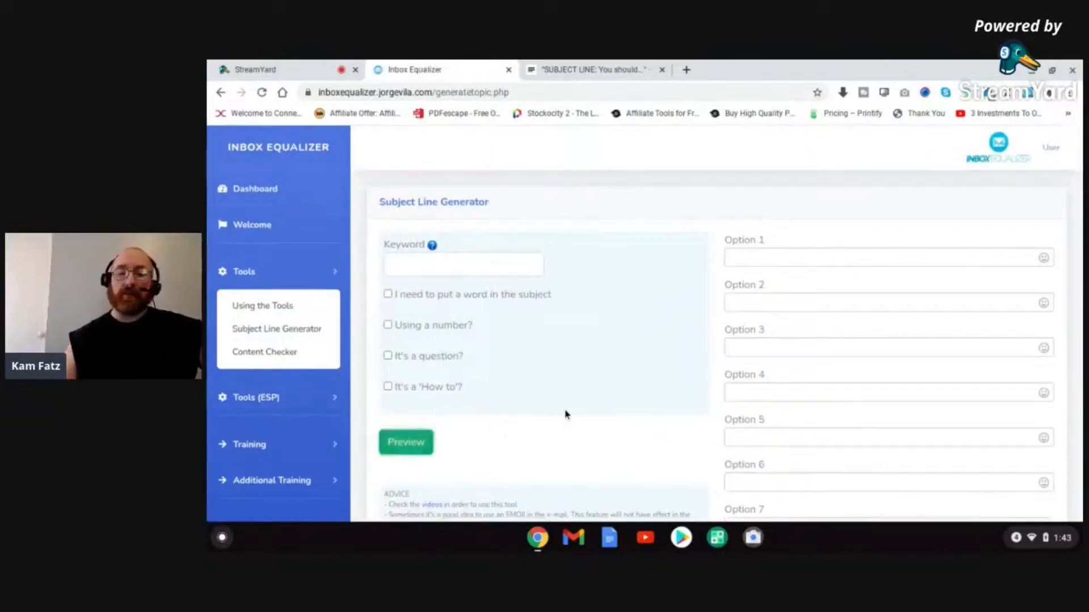
Generate a first batch of scored subject lines and scroll through the results.
{"action": "left_click", "coordinate": [405, 442]}
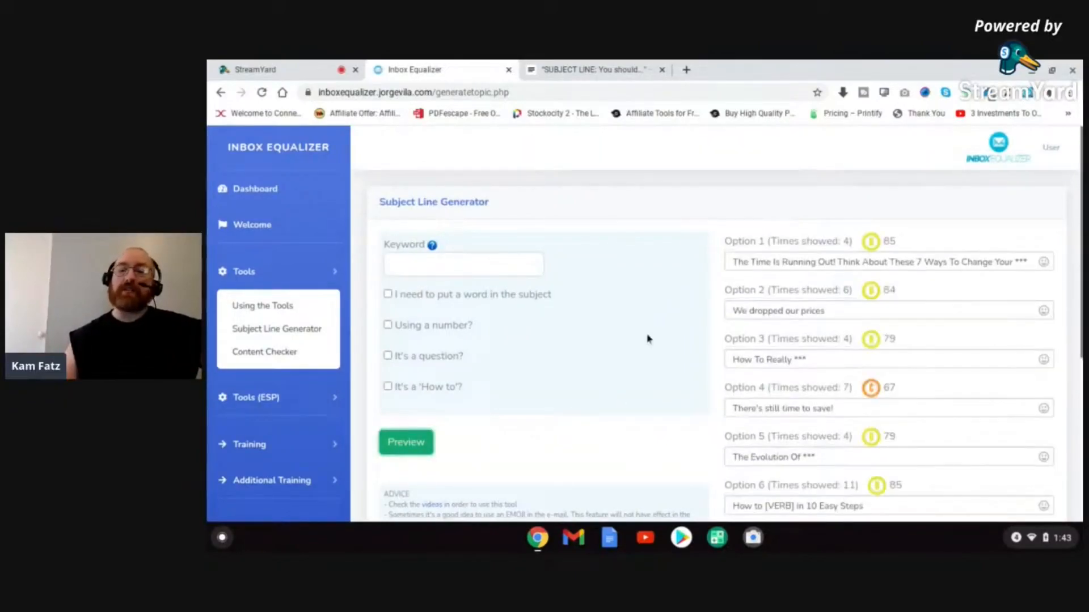
{"action": "scroll", "scroll_direction": "down", "scroll_amount": 3}
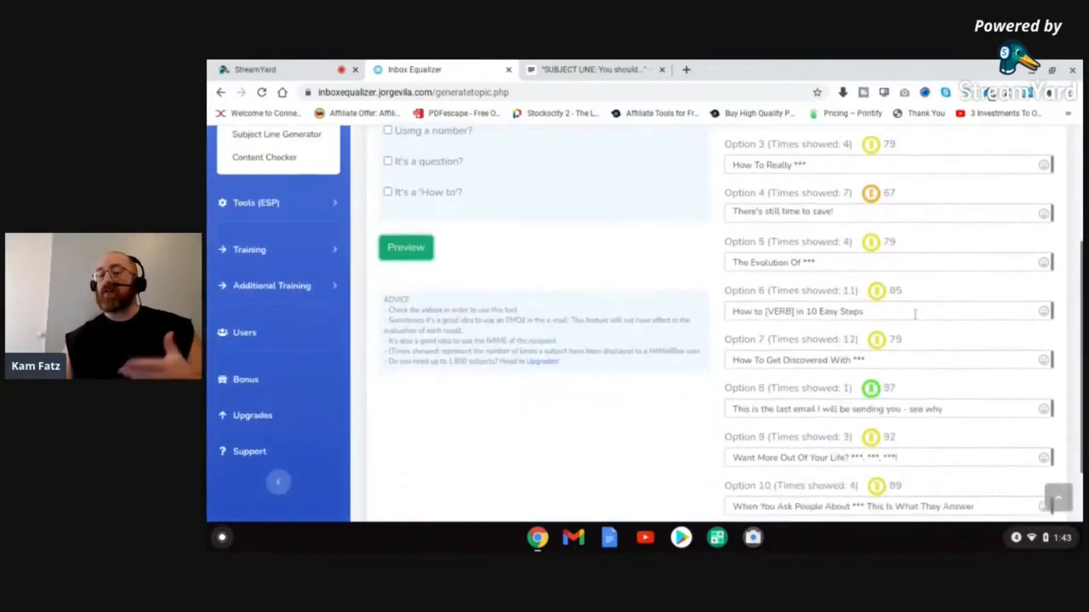
{"action": "scroll", "scroll_direction": "down", "scroll_amount": 3}
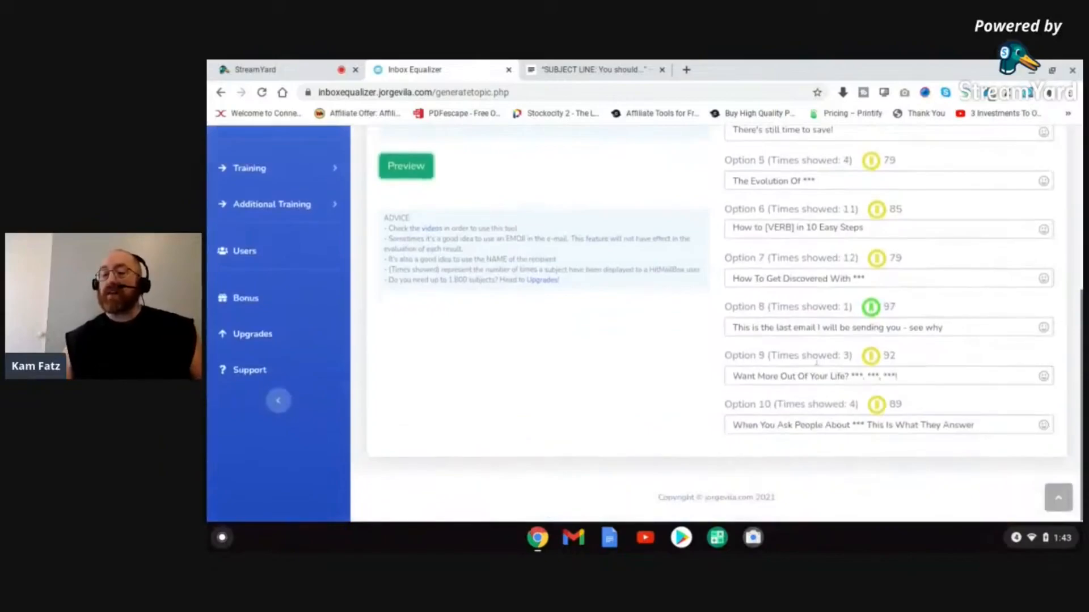
{"action": "mouse_move", "coordinate": [870, 355]}
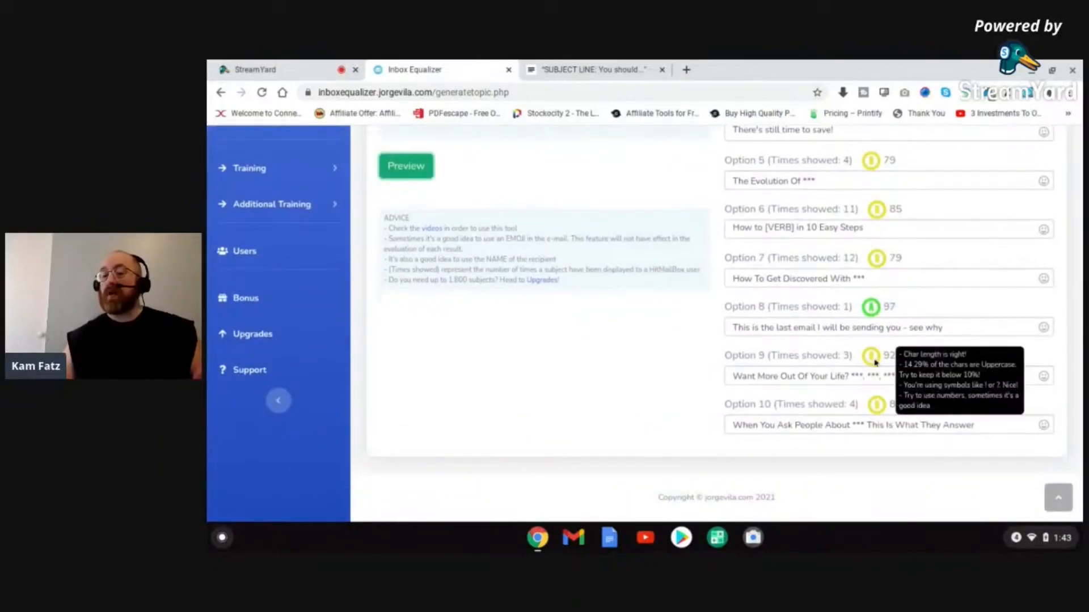
{"action": "scroll", "scroll_direction": "up", "scroll_amount": 3}
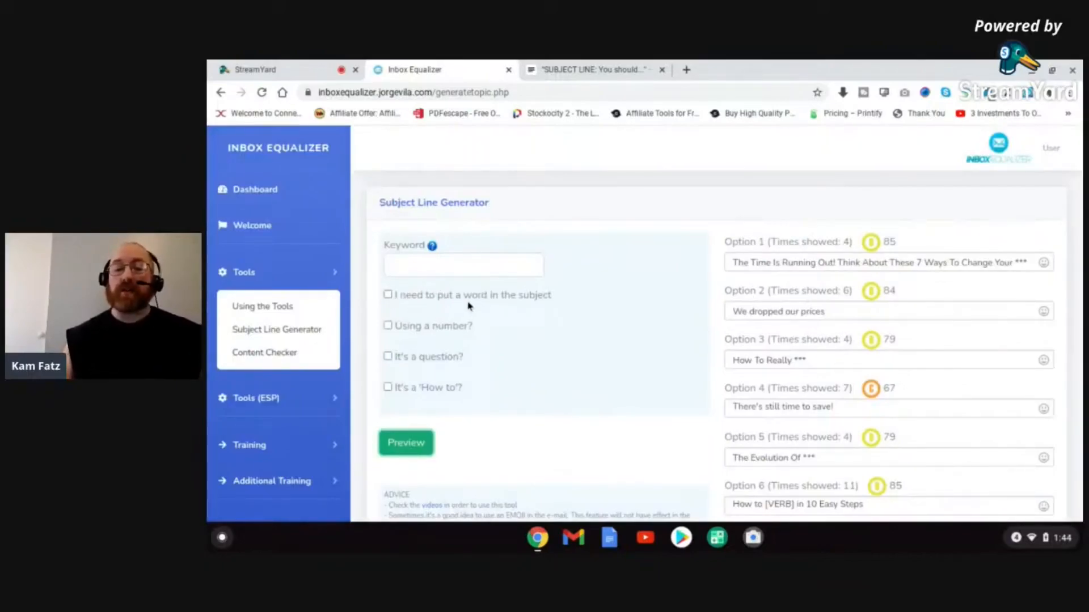
Try the word-in-subject option, then preview subject lines using the number 34.
{"action": "left_click", "coordinate": [387, 294]}
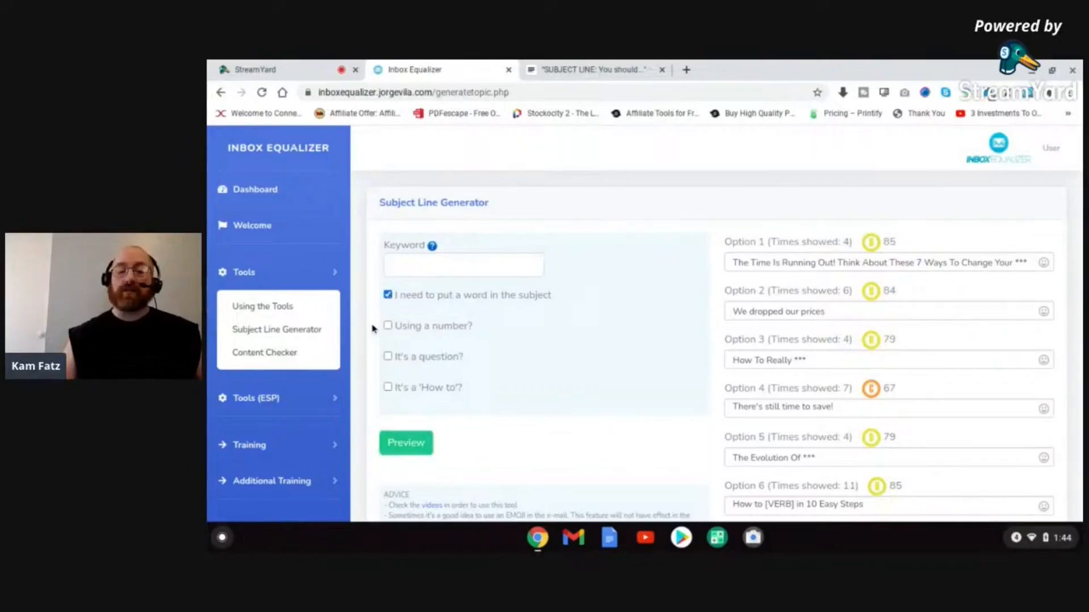
{"action": "left_click", "coordinate": [406, 442]}
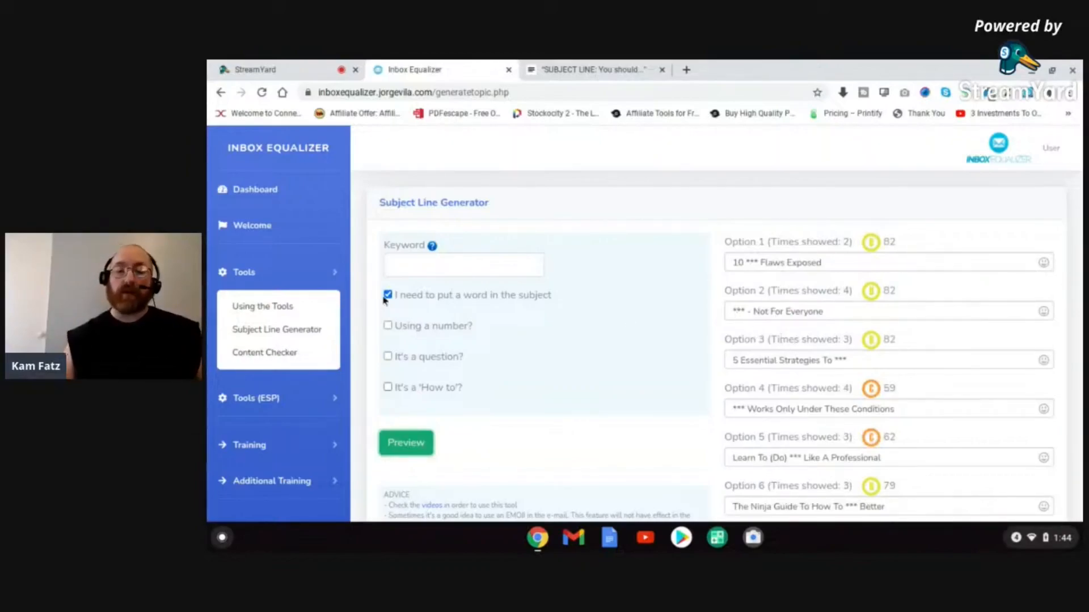
{"action": "left_click", "coordinate": [387, 294]}
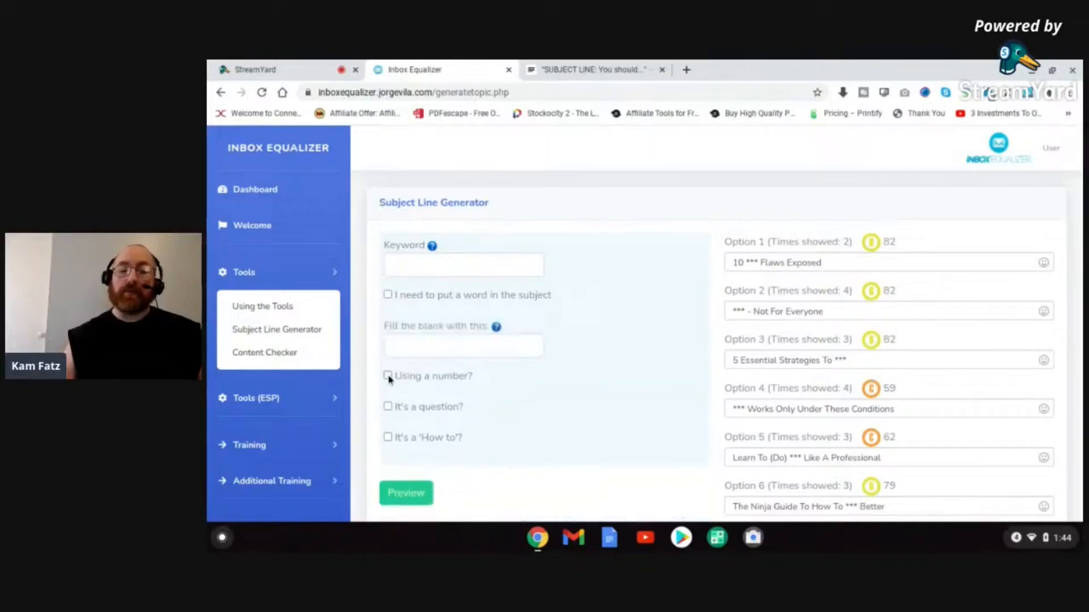
{"action": "left_click", "coordinate": [387, 375]}
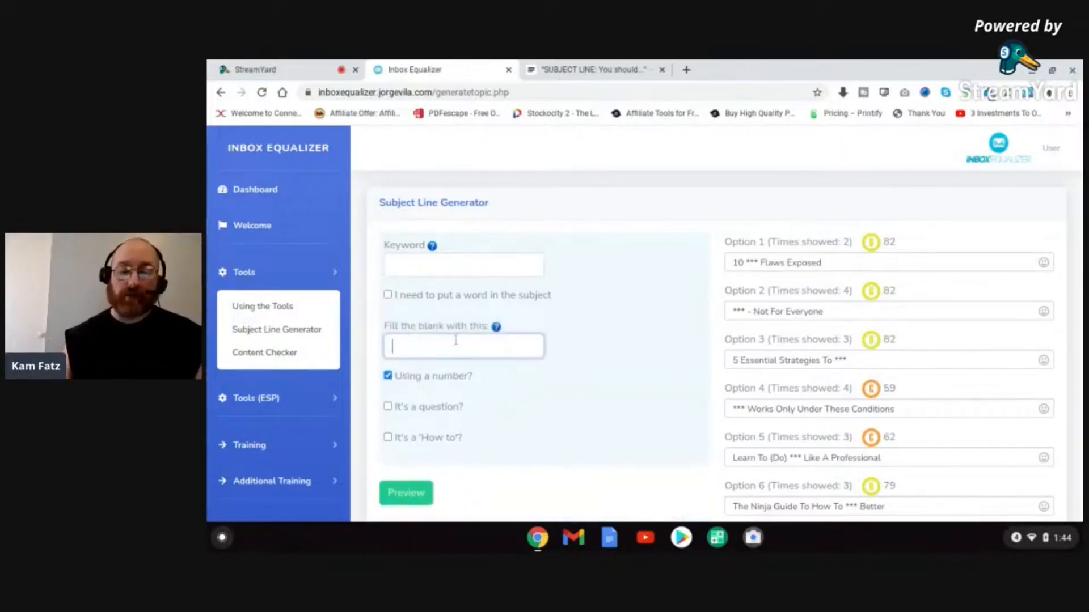
{"action": "type", "text": "34"}
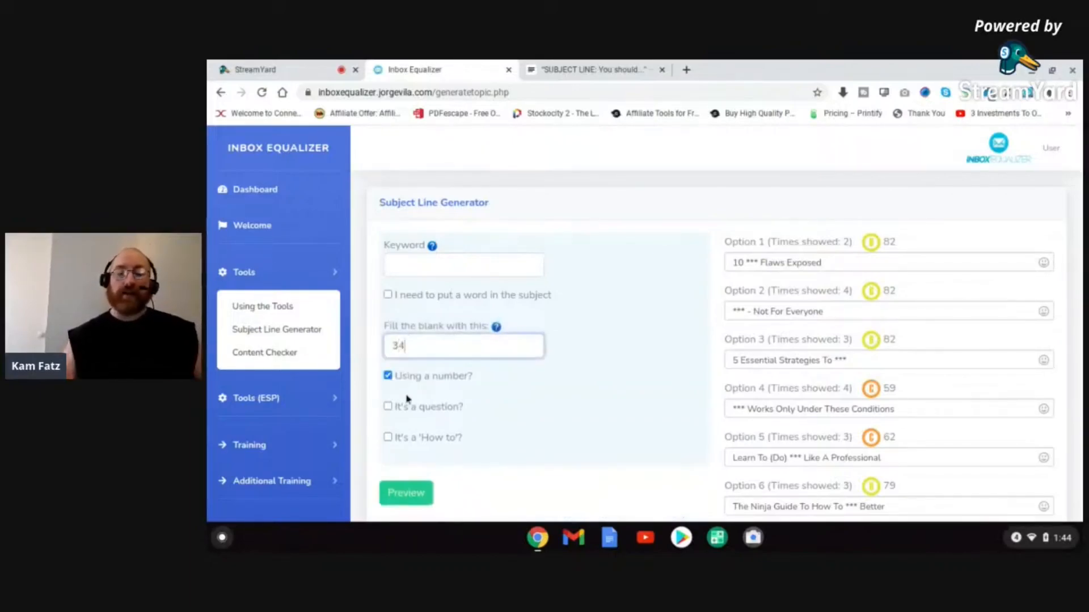
{"action": "left_click", "coordinate": [405, 493]}
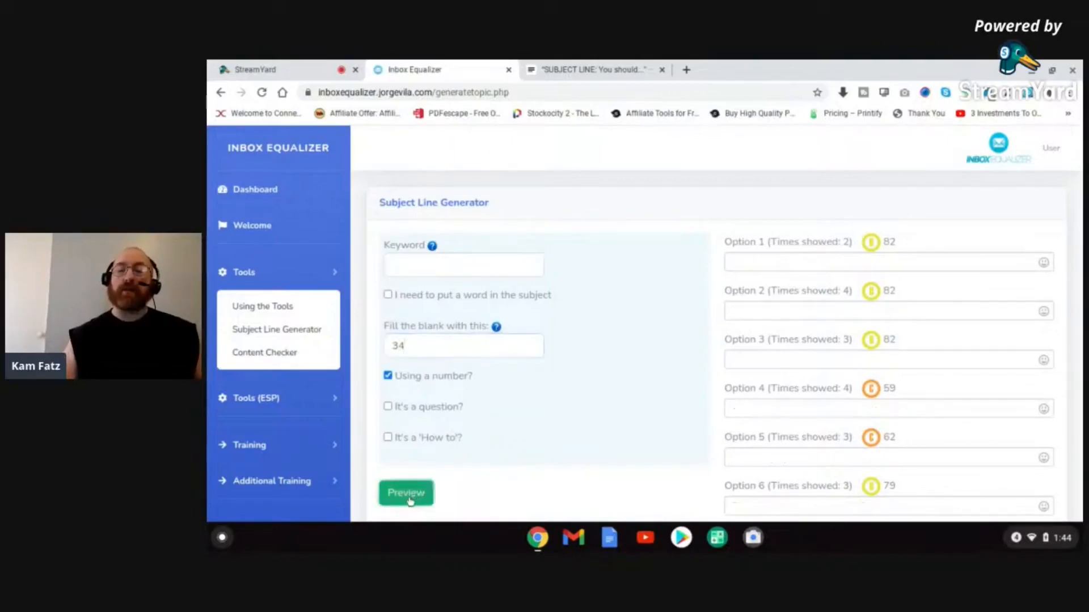
{"action": "left_click", "coordinate": [406, 493]}
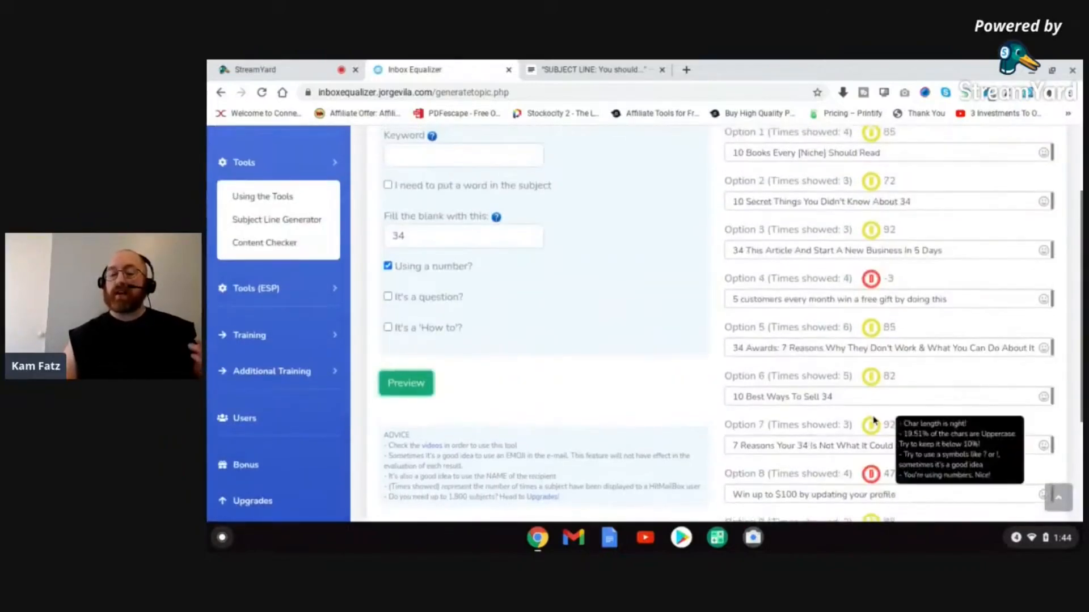
{"action": "scroll", "scroll_direction": "up", "scroll_amount": 3}
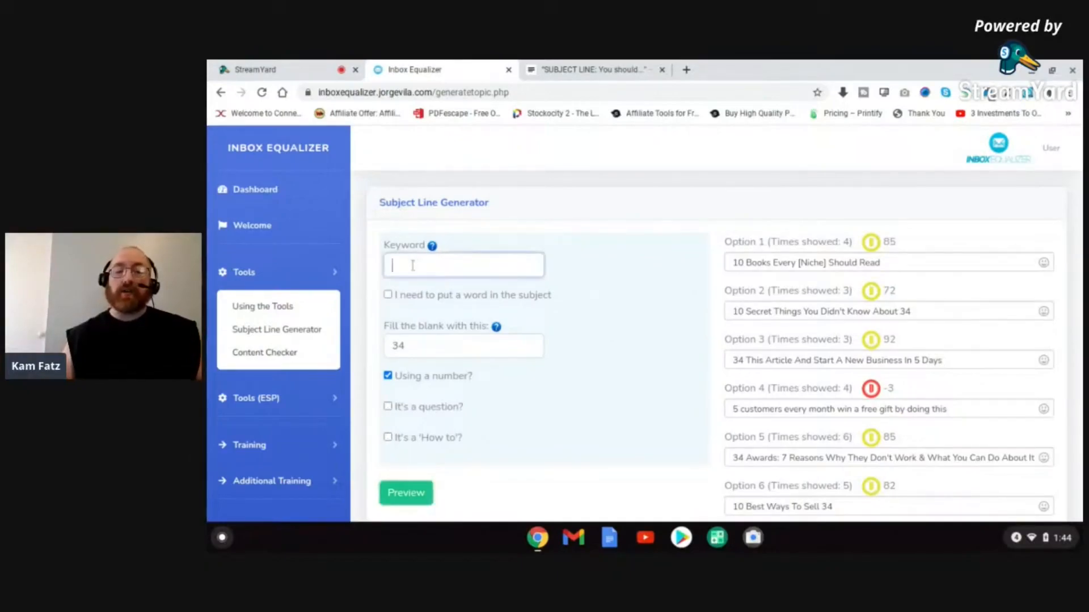
Preview 'marketing' subject lines with the number 13, then open the Content Checker.
{"action": "type", "text": "marketing"}
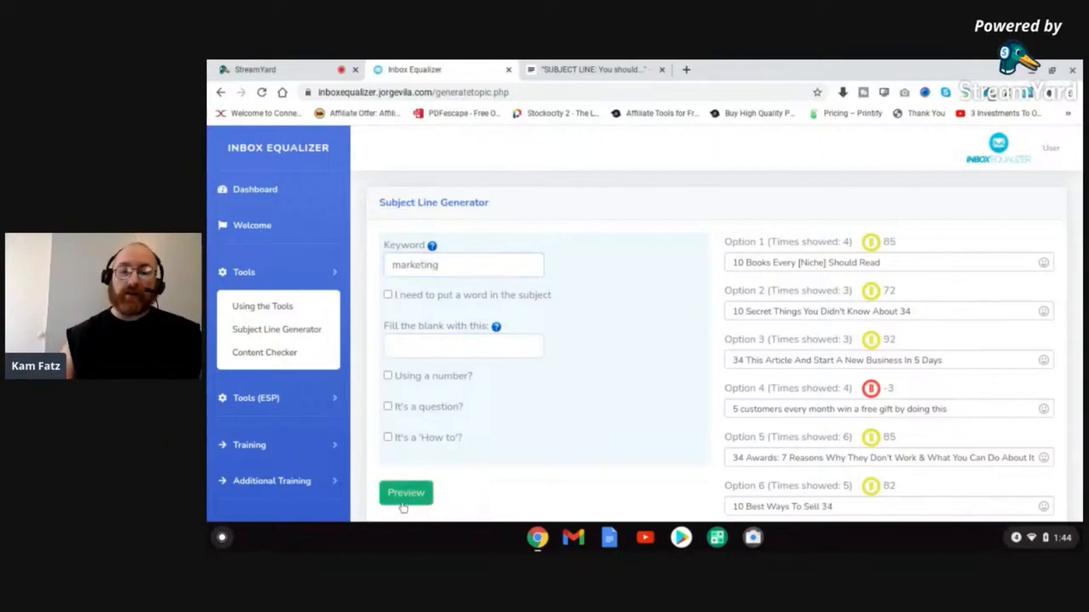
{"action": "left_click", "coordinate": [405, 492]}
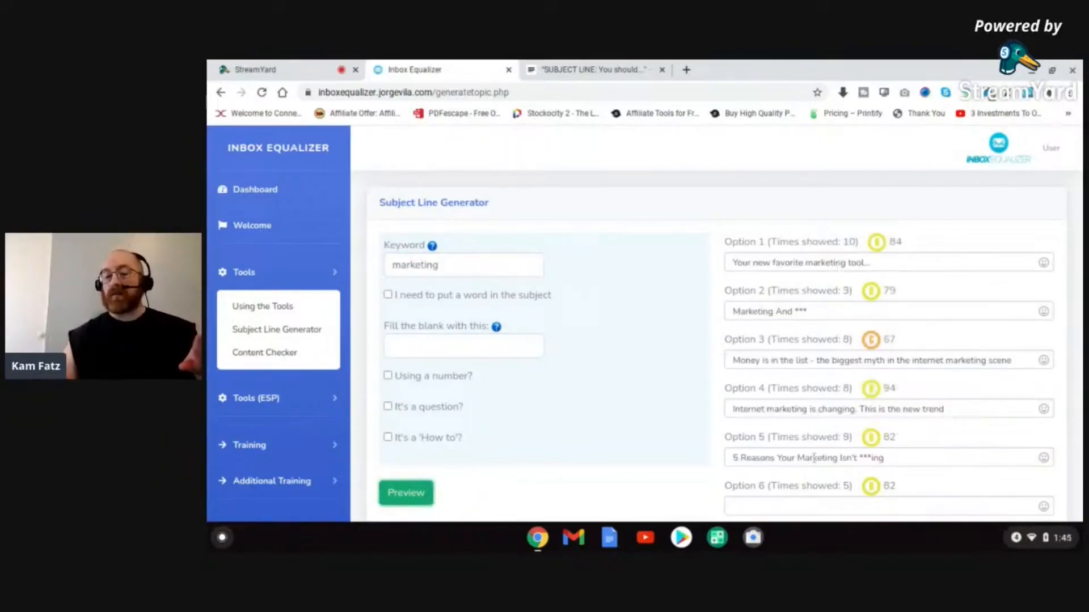
{"action": "left_click", "coordinate": [387, 375]}
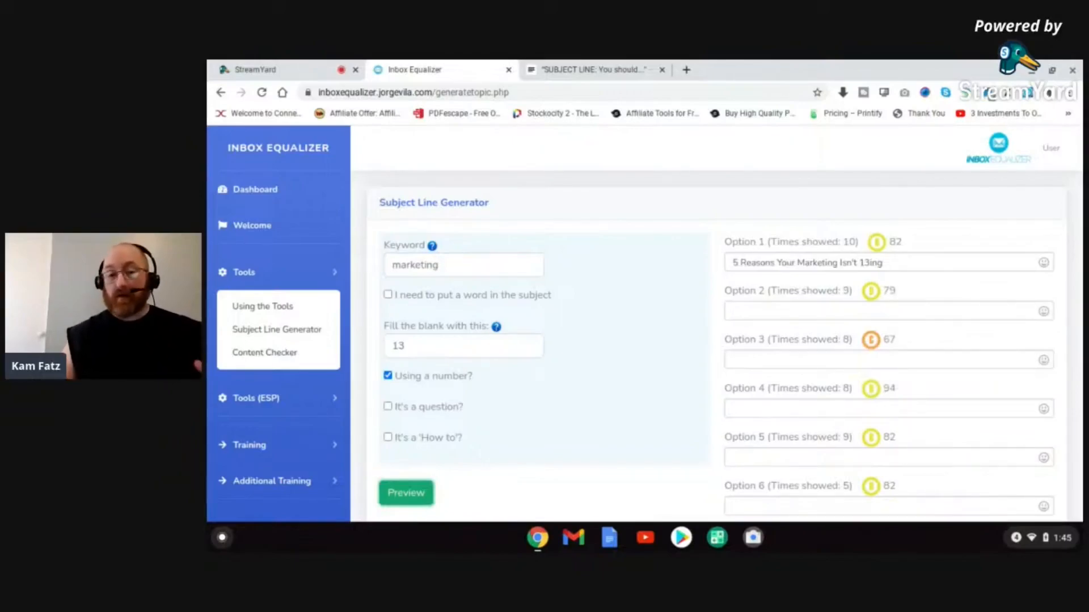
{"action": "left_click", "coordinate": [387, 375]}
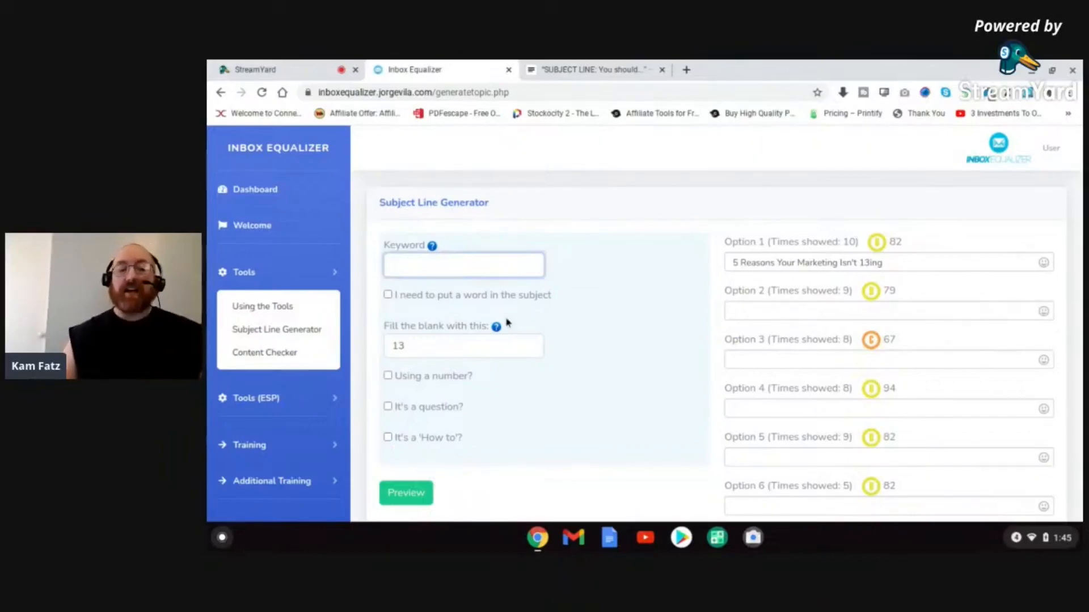
{"action": "left_click", "coordinate": [264, 352]}
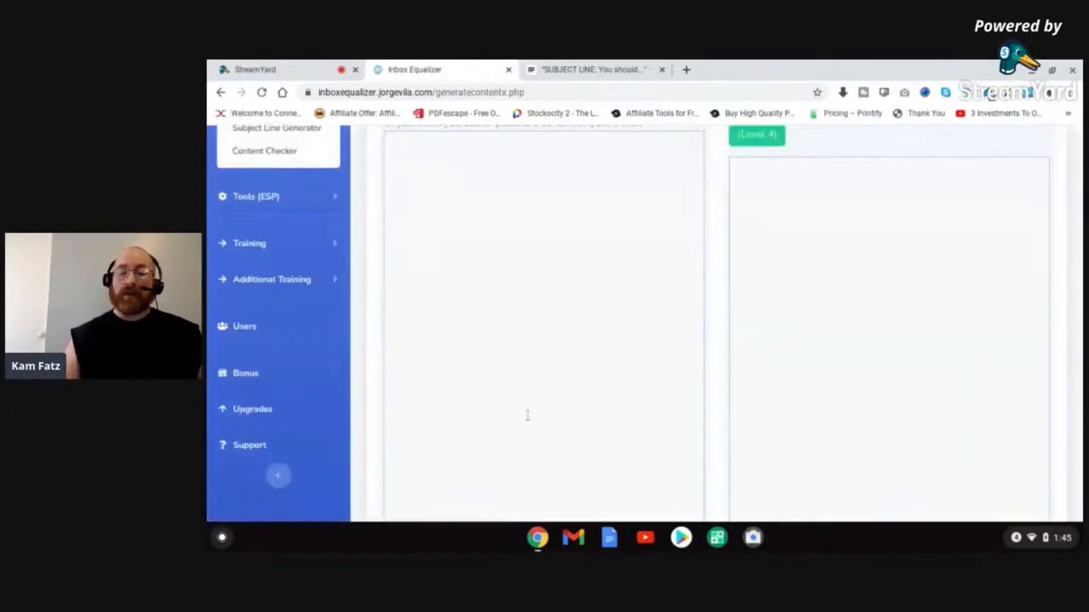
Load the MAKE MONEY ONLINE swipe, review its rewrite, and expand the Training menu.
{"action": "left_click", "coordinate": [544, 265]}
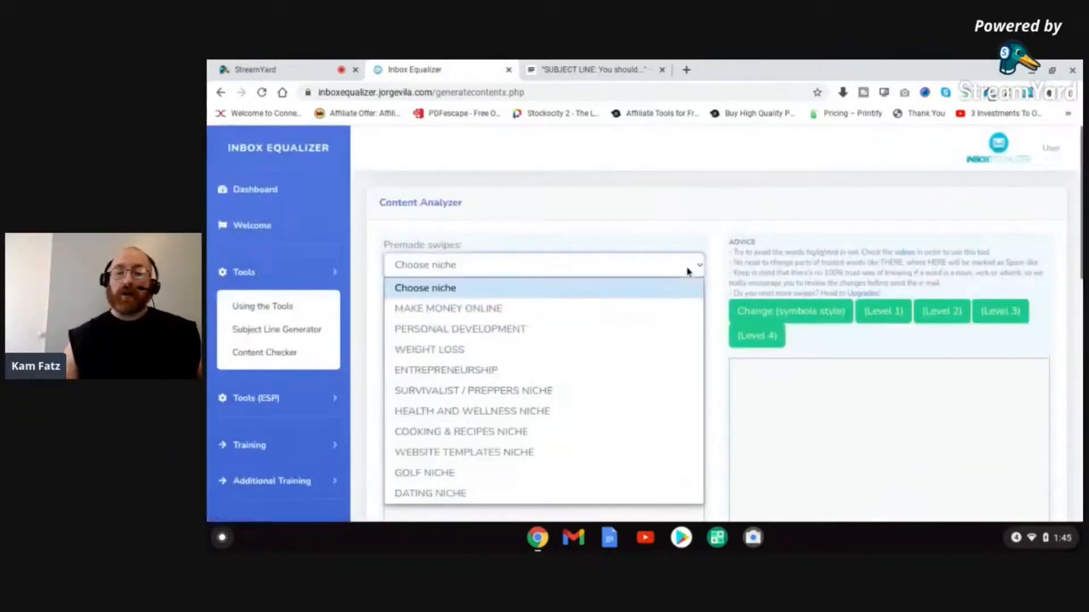
{"action": "mouse_move", "coordinate": [448, 492]}
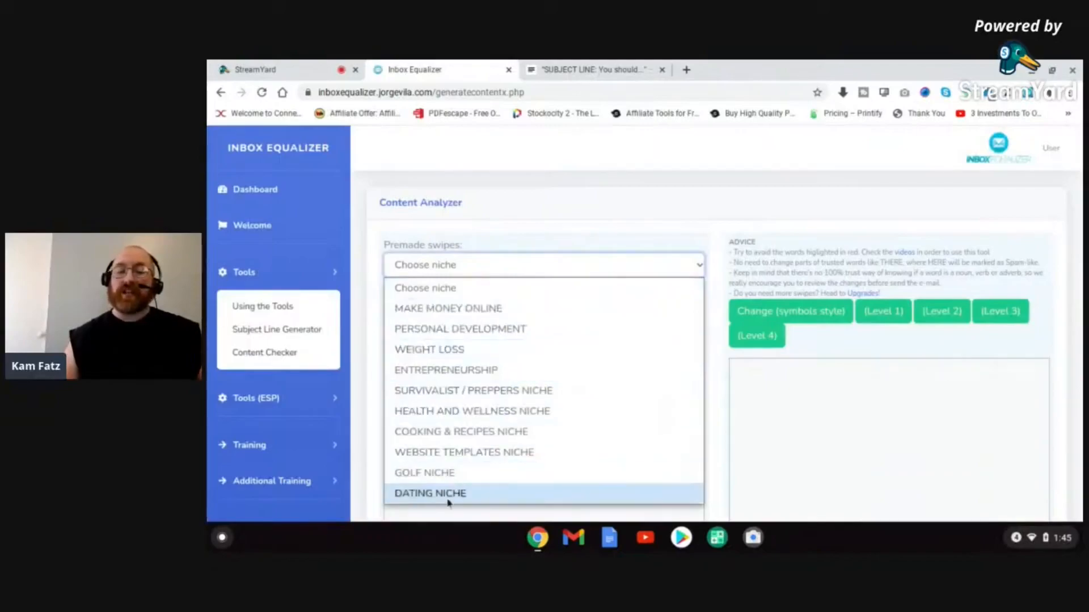
{"action": "mouse_move", "coordinate": [447, 309]}
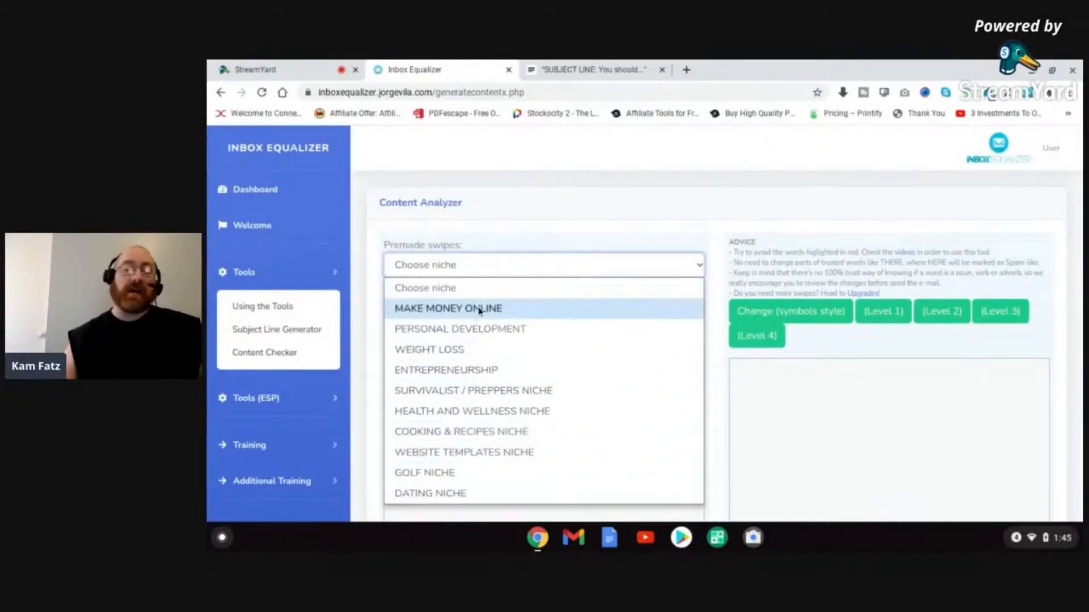
{"action": "left_click", "coordinate": [448, 308]}
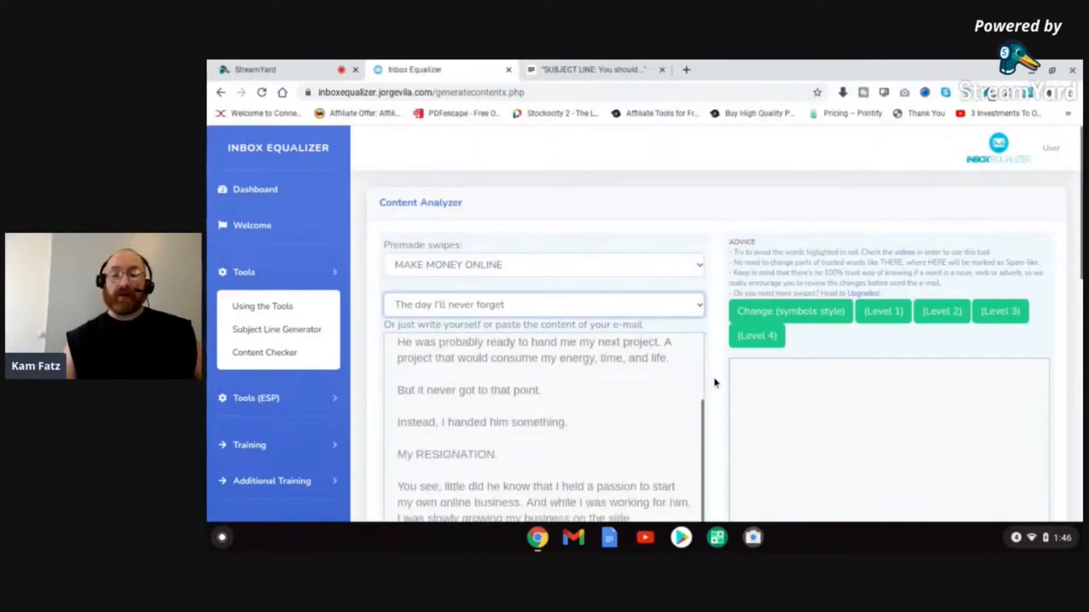
{"action": "scroll", "scroll_direction": "down", "scroll_amount": 3}
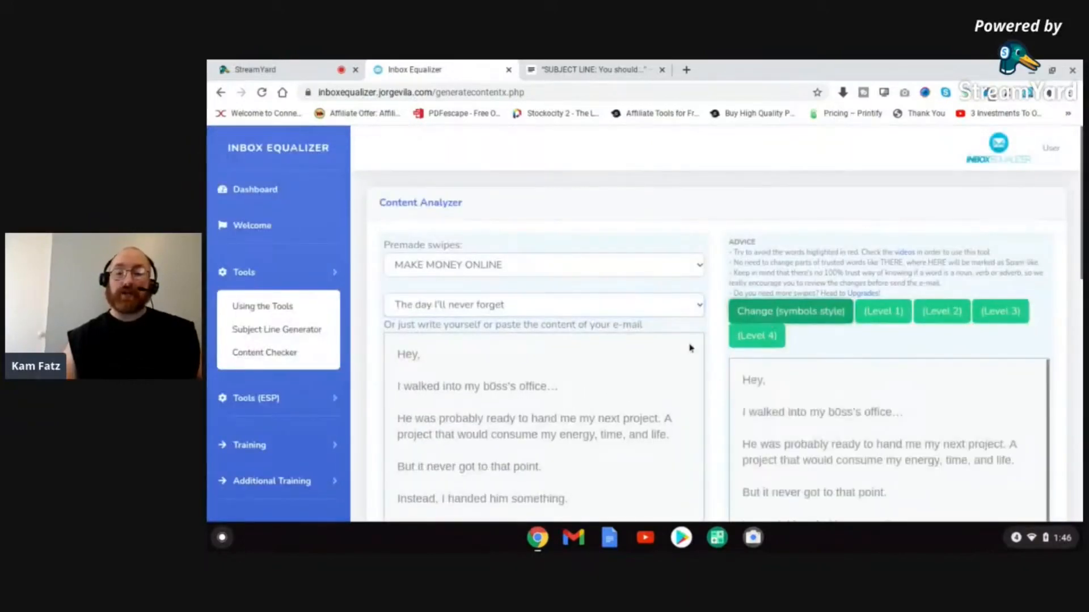
{"action": "scroll", "scroll_direction": "down", "scroll_amount": 3}
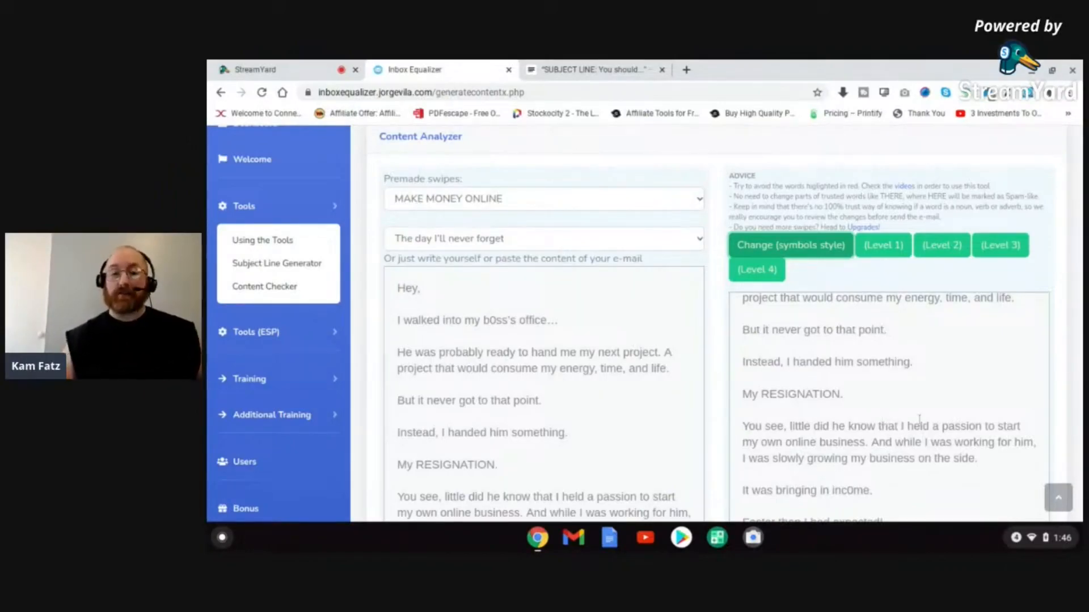
{"action": "scroll", "scroll_direction": "down", "scroll_amount": 3}
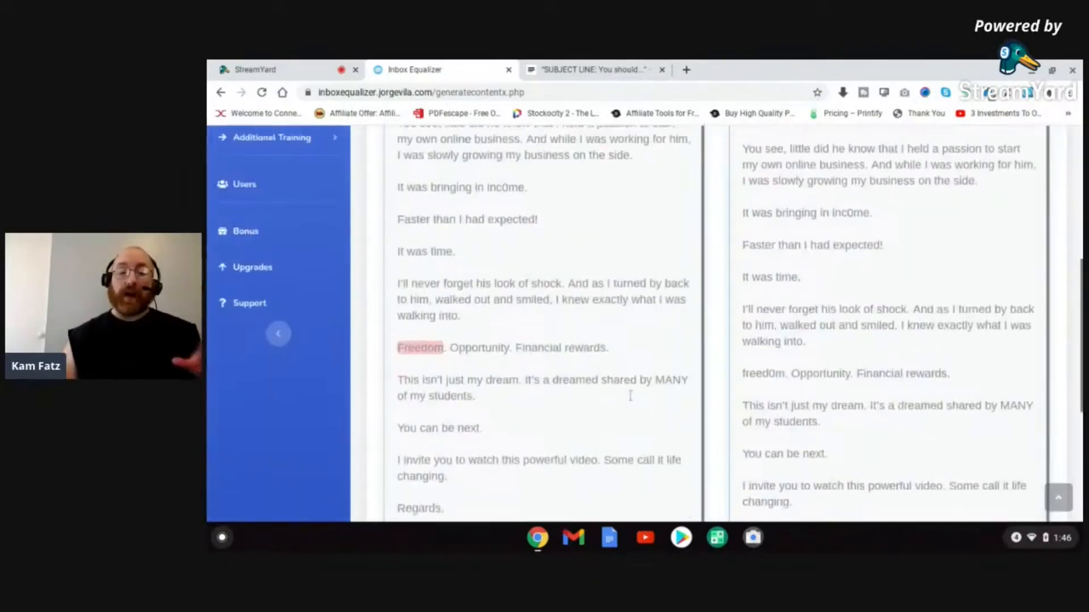
{"action": "scroll", "scroll_direction": "down", "scroll_amount": 3}
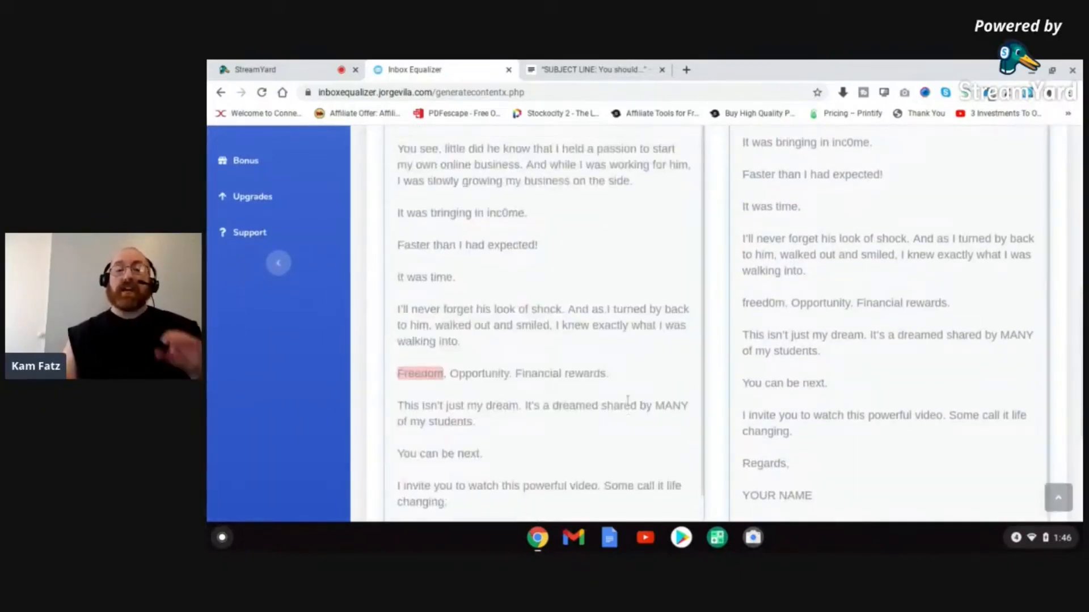
{"action": "left_click", "coordinate": [278, 263]}
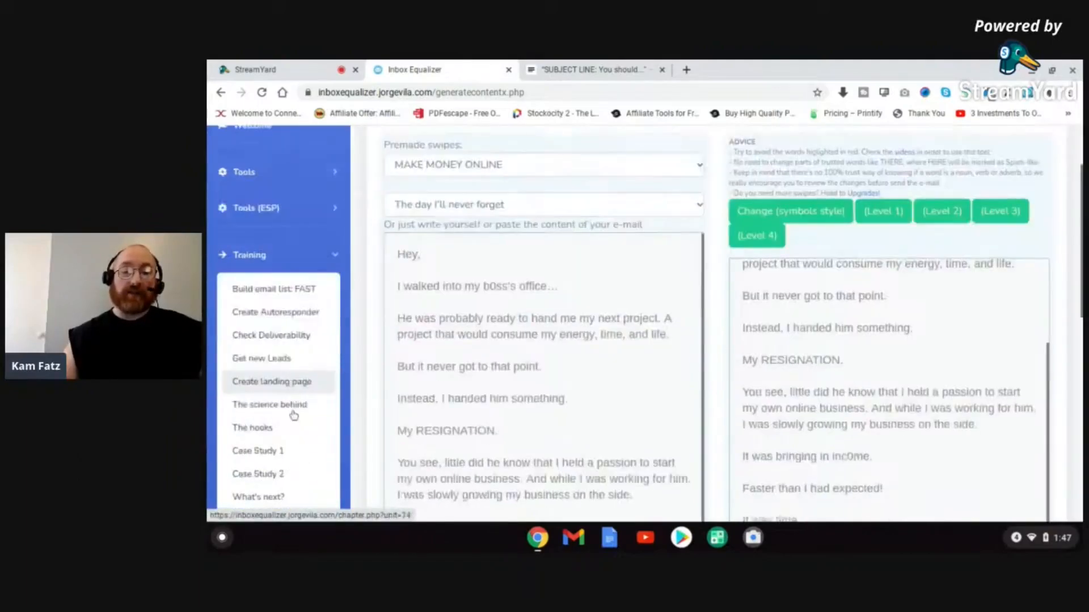
{"action": "scroll", "scroll_direction": "down", "scroll_amount": 3}
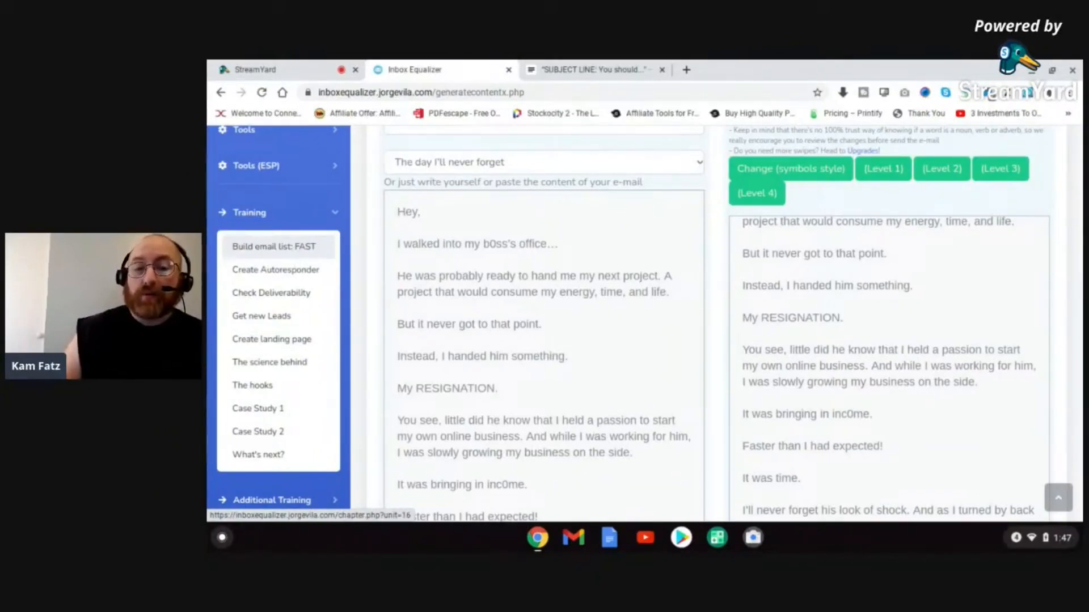
{"action": "mouse_move", "coordinate": [261, 316]}
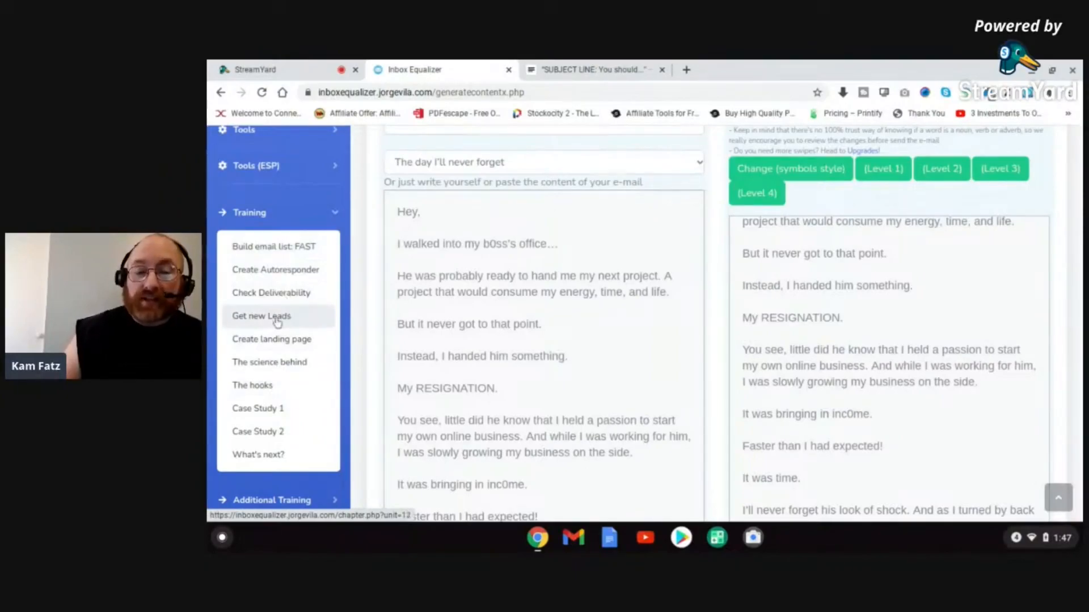
{"action": "mouse_move", "coordinate": [251, 386]}
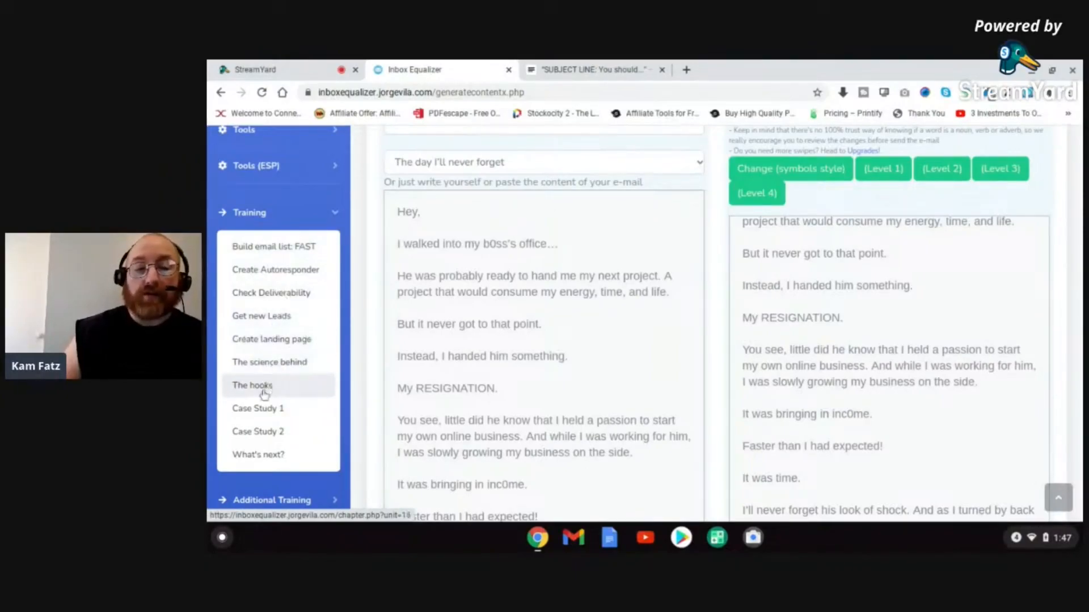
{"action": "mouse_move", "coordinate": [295, 339]}
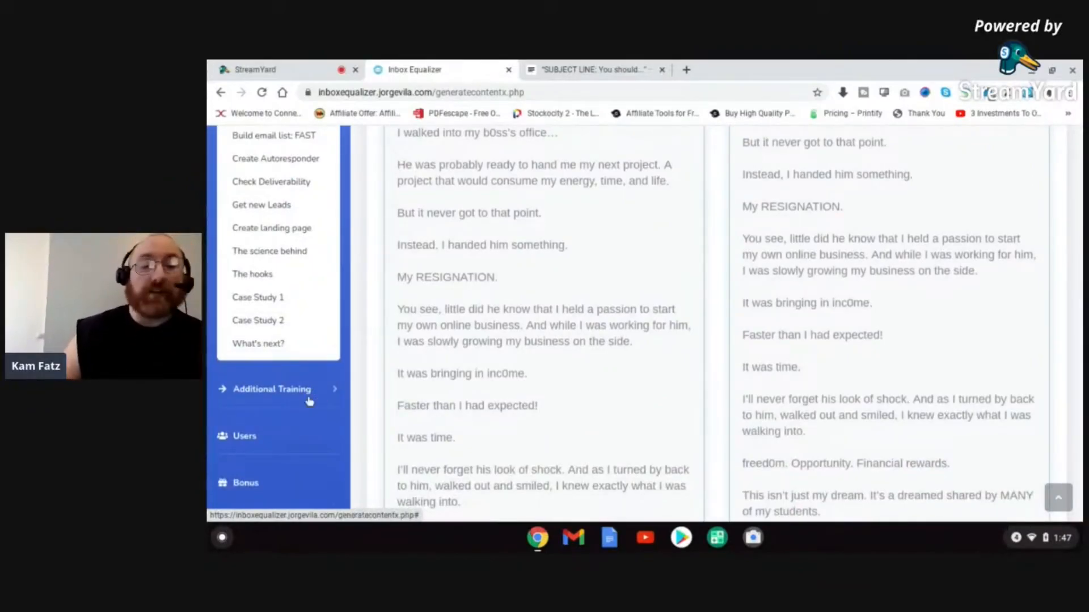
{"action": "mouse_move", "coordinate": [309, 394]}
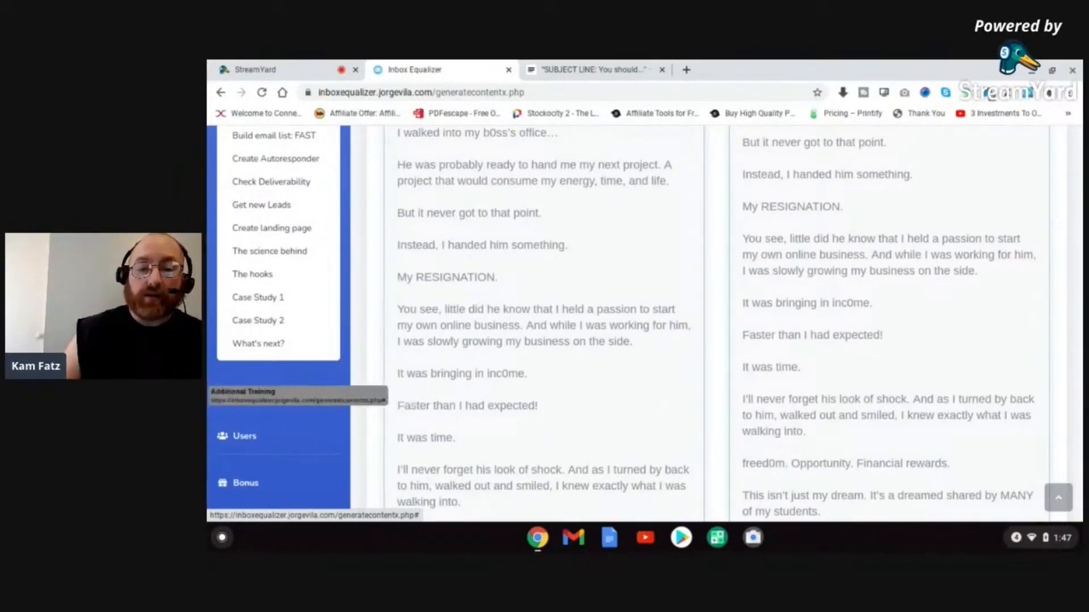
{"action": "left_click", "coordinate": [271, 138]}
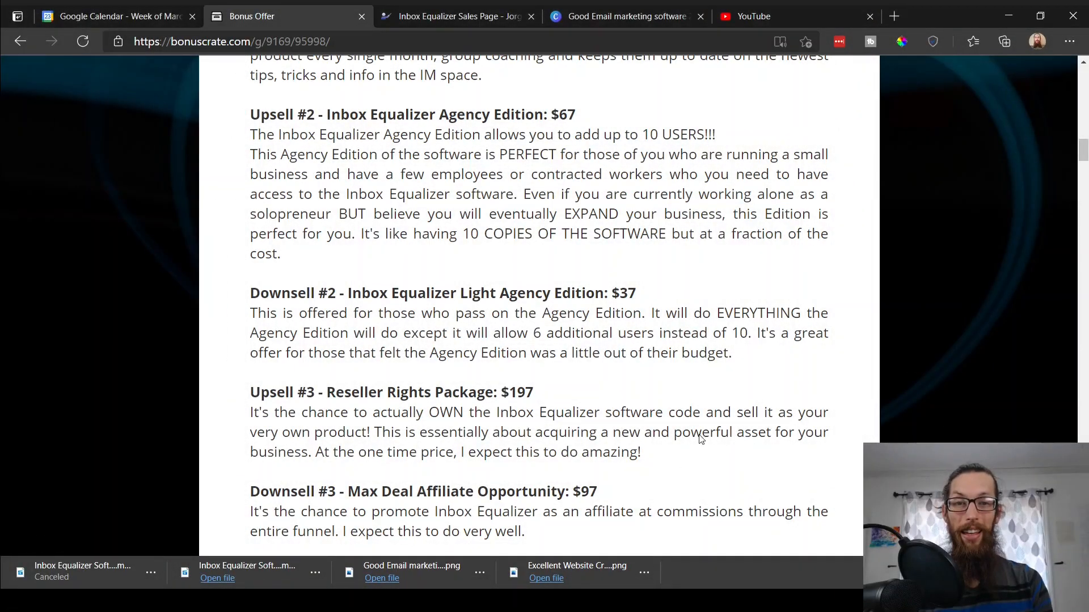
Scroll through the funnel pricing from the $12.97 front end to the $97 affiliate downsell.
{"action": "scroll", "scroll_direction": "up", "scroll_amount": 3}
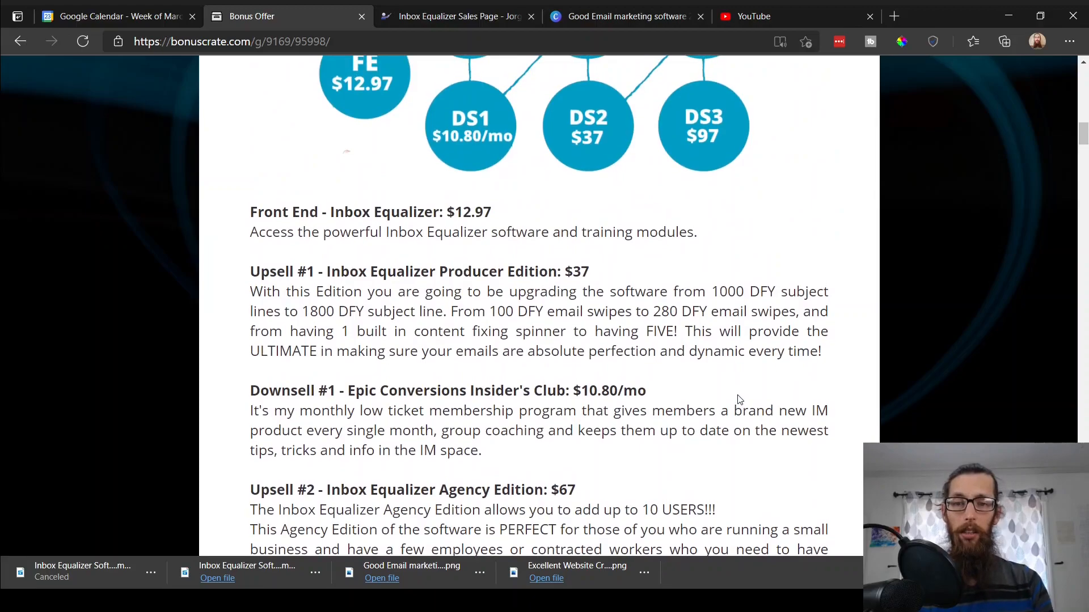
{"action": "mouse_move", "coordinate": [702, 397]}
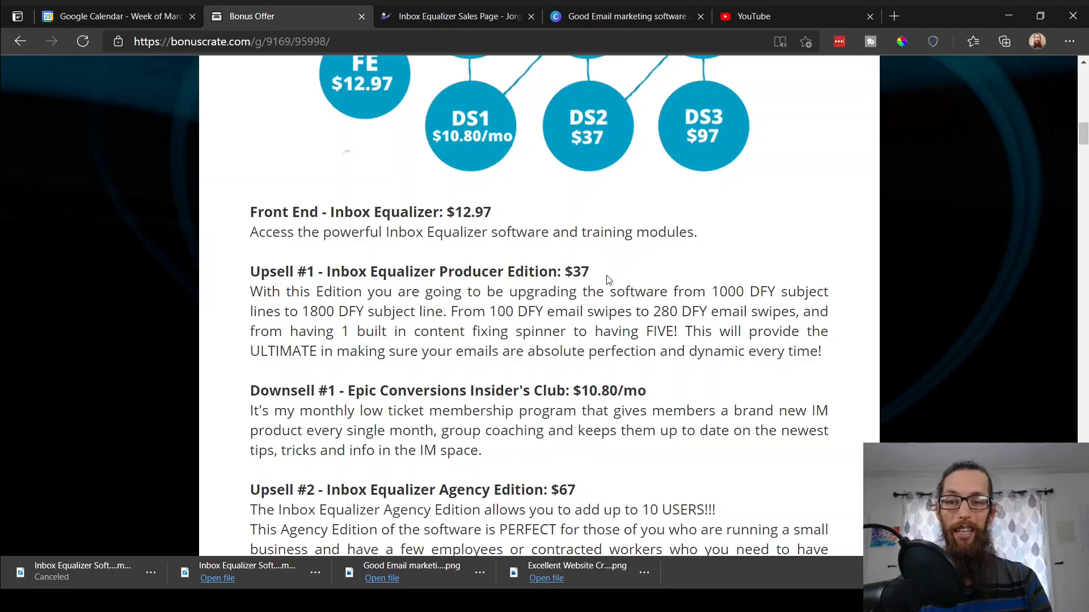
{"action": "mouse_move", "coordinate": [669, 301]}
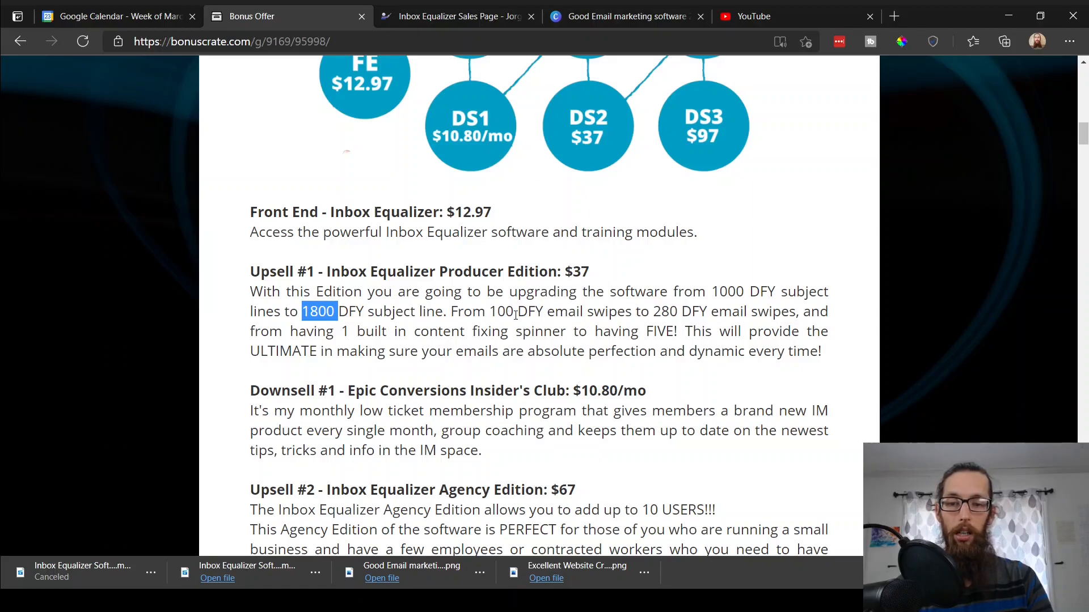
{"action": "scroll", "scroll_direction": "down", "scroll_amount": 3}
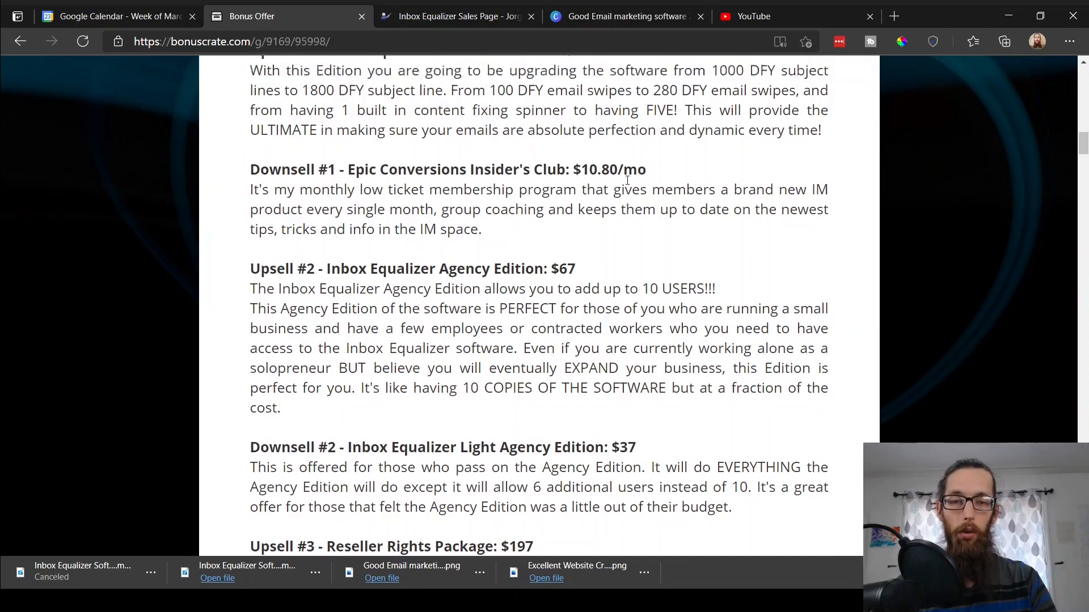
{"action": "scroll", "scroll_direction": "up", "scroll_amount": 3}
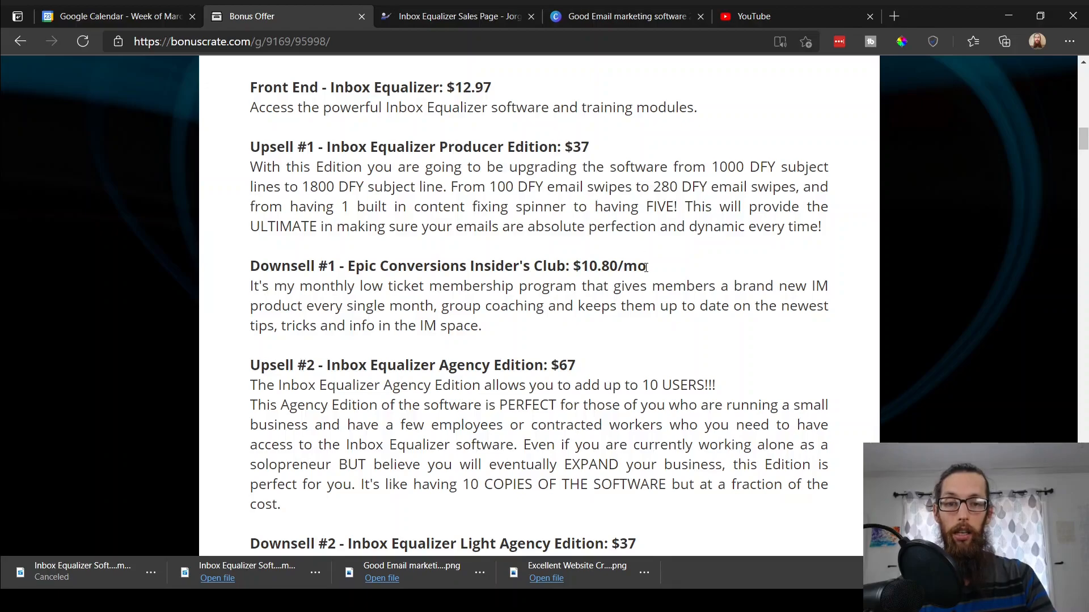
{"action": "scroll", "scroll_direction": "down", "scroll_amount": 3}
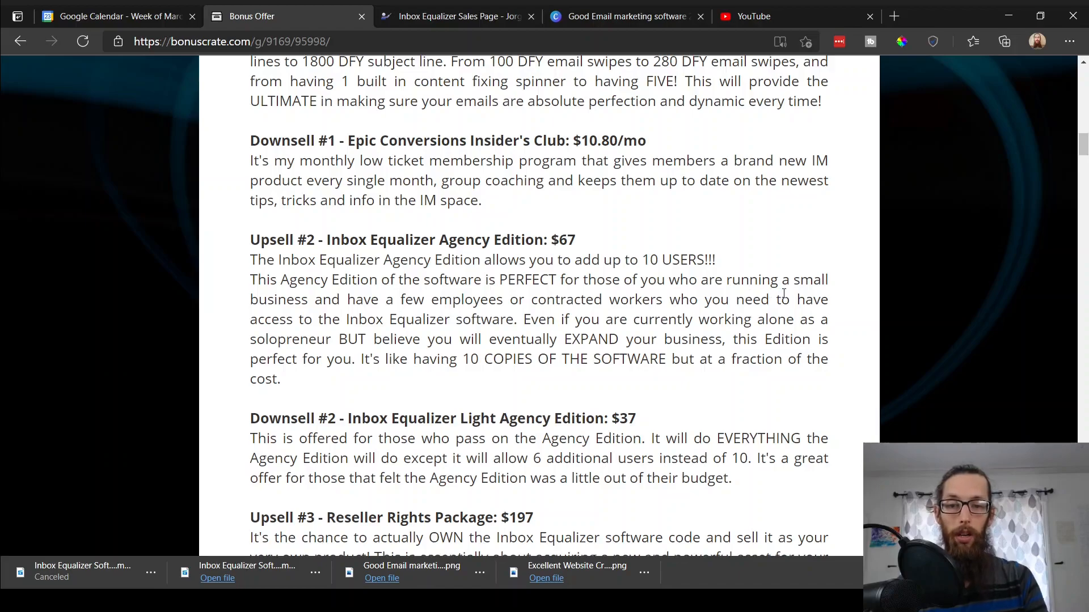
{"action": "mouse_move", "coordinate": [554, 330]}
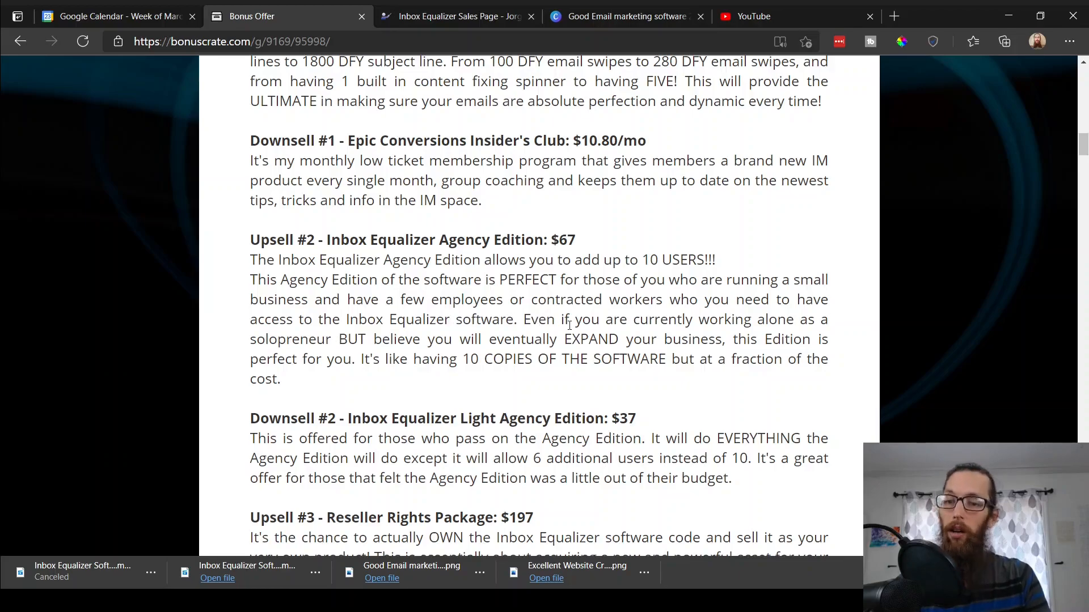
{"action": "scroll", "scroll_direction": "down", "scroll_amount": 3}
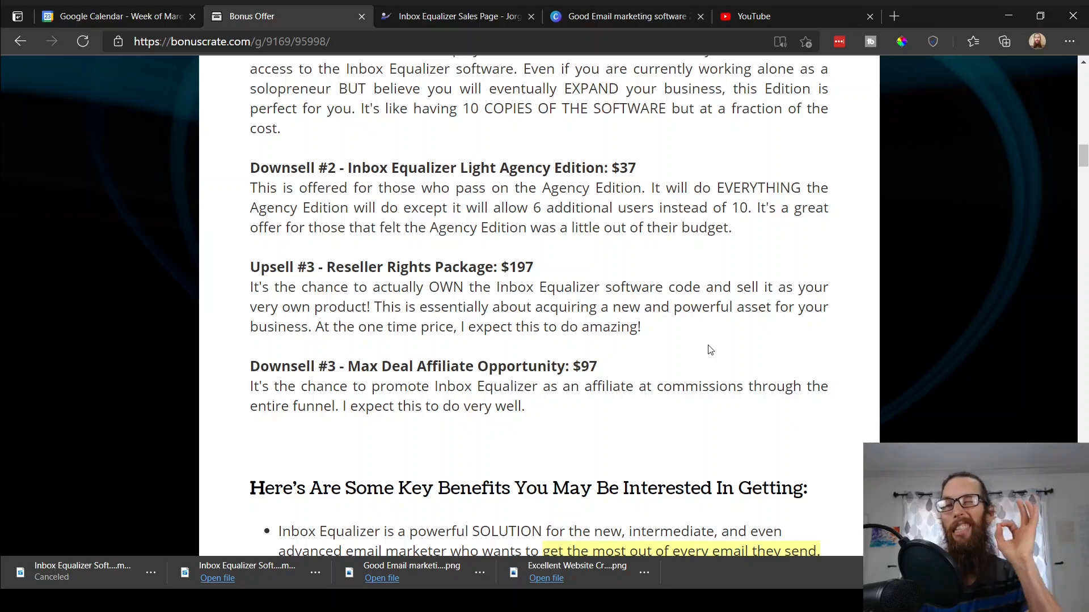
{"action": "mouse_move", "coordinate": [653, 339]}
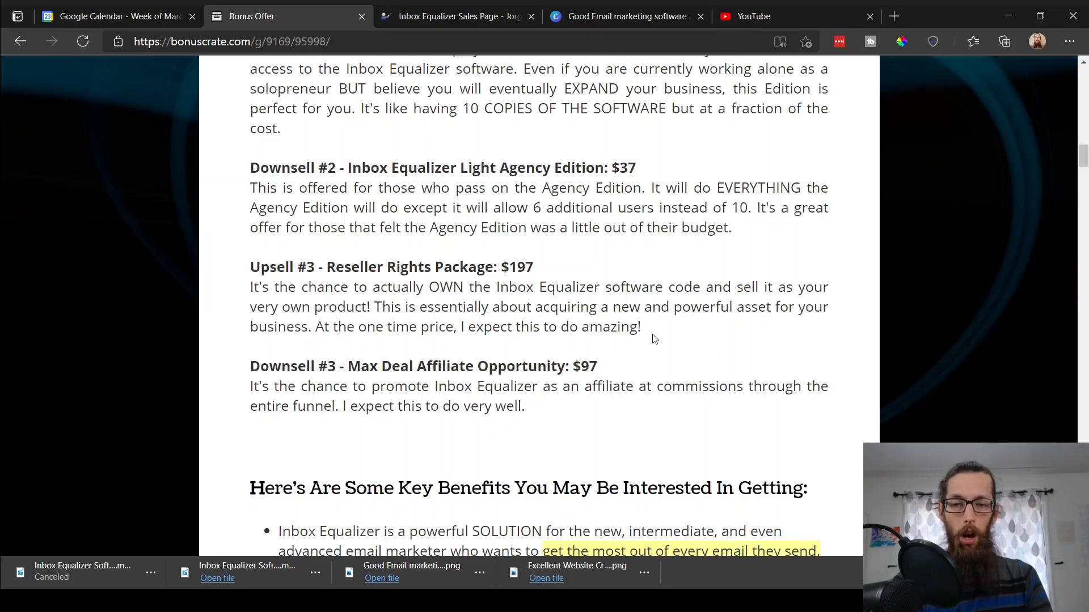